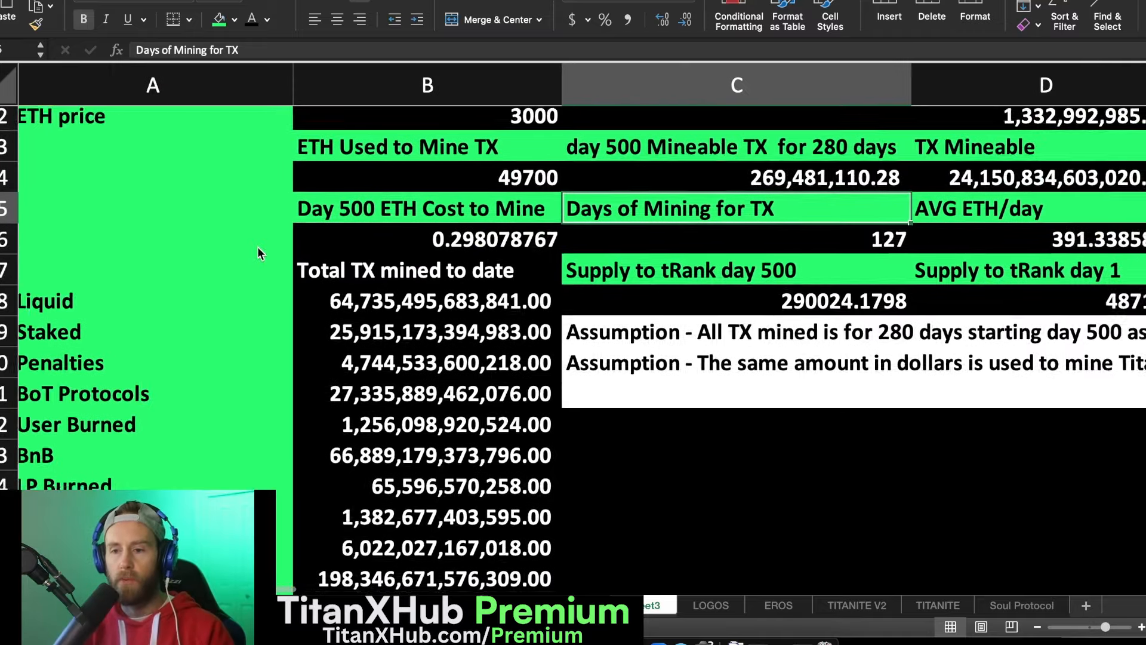
# Inspect the Future mining cost, Initial ETH Value AVGish and day-500 miners formulas.
pyautogui.scroll(-3)
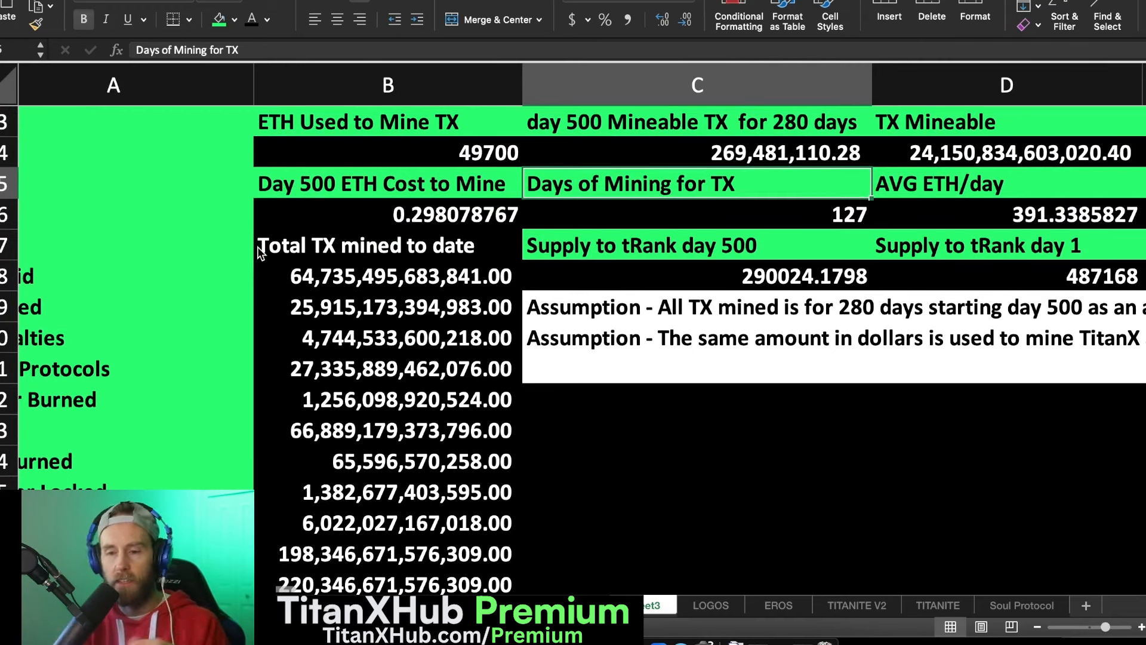
pyautogui.click(387, 152)
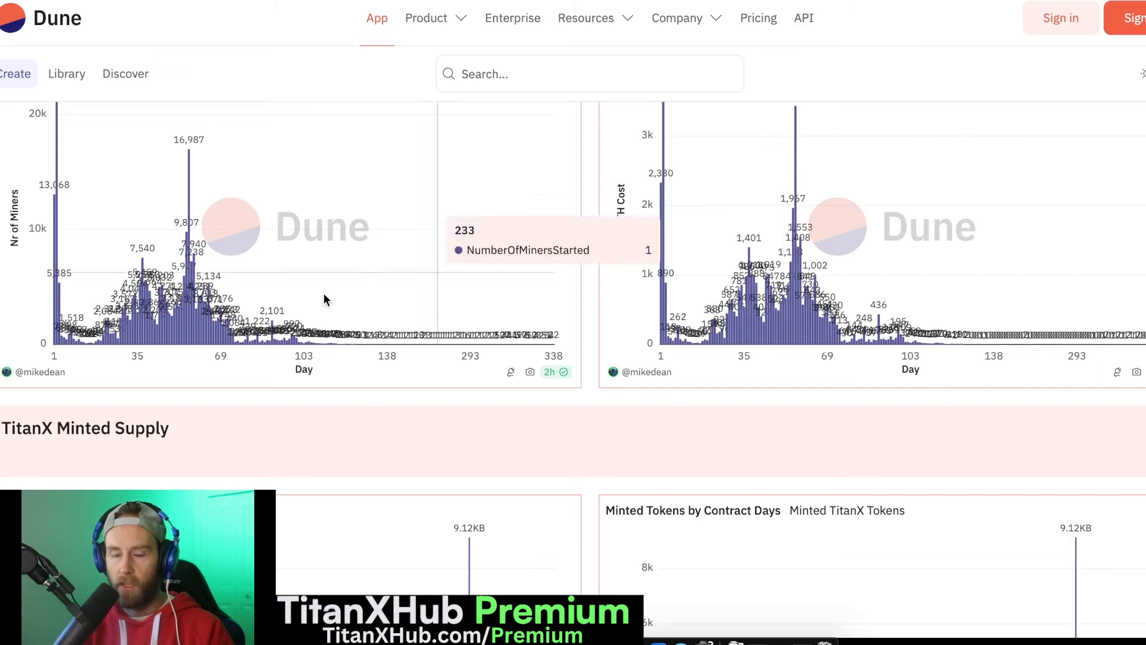
pyautogui.moveTo(237, 347)
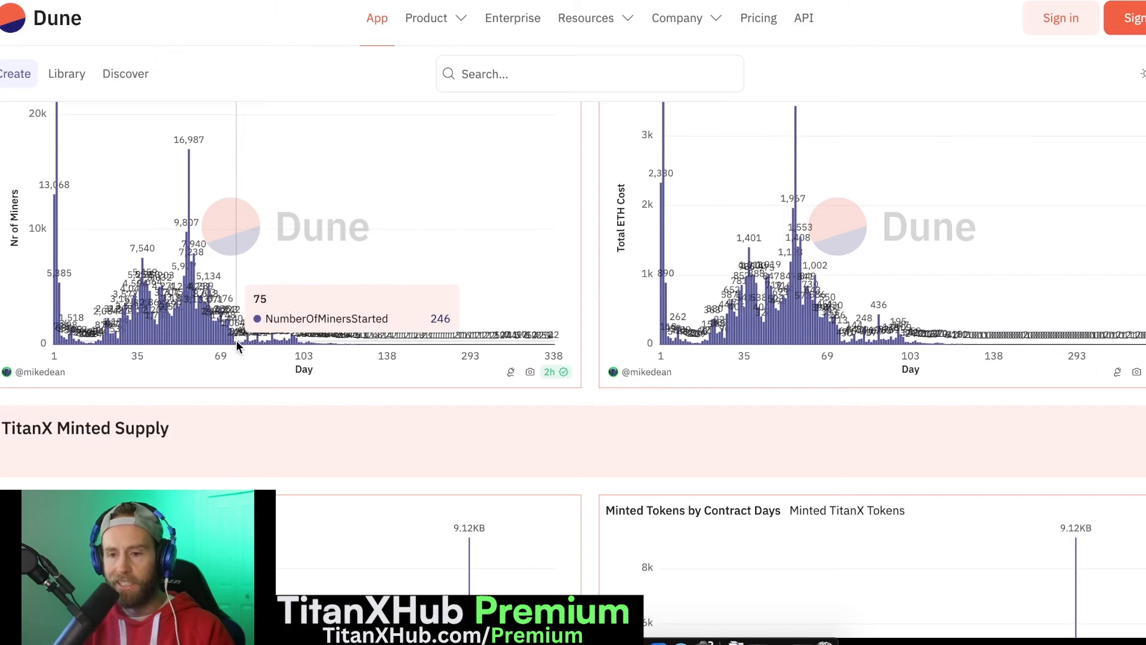
pyautogui.moveTo(845, 338)
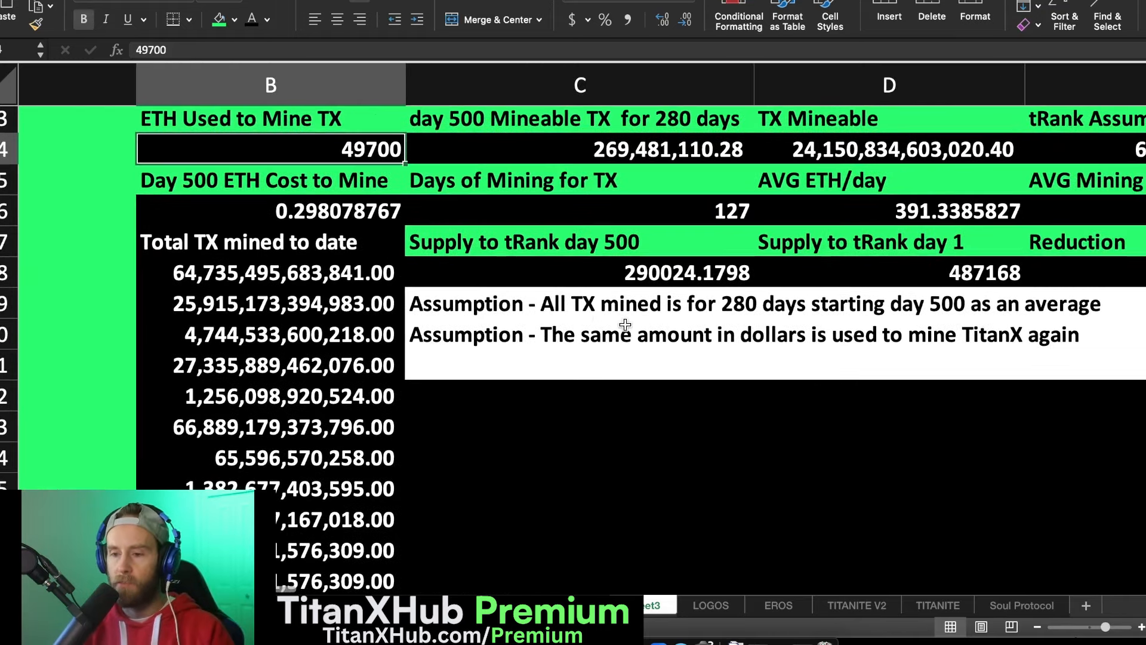
pyautogui.moveTo(570, 315)
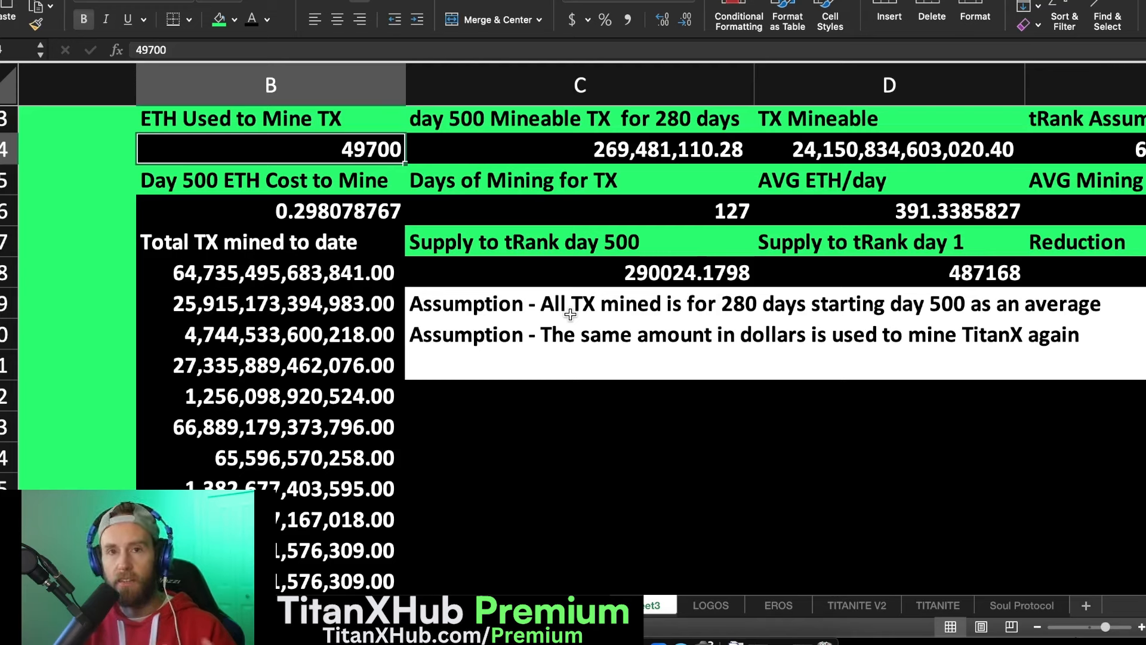
pyautogui.moveTo(358, 219)
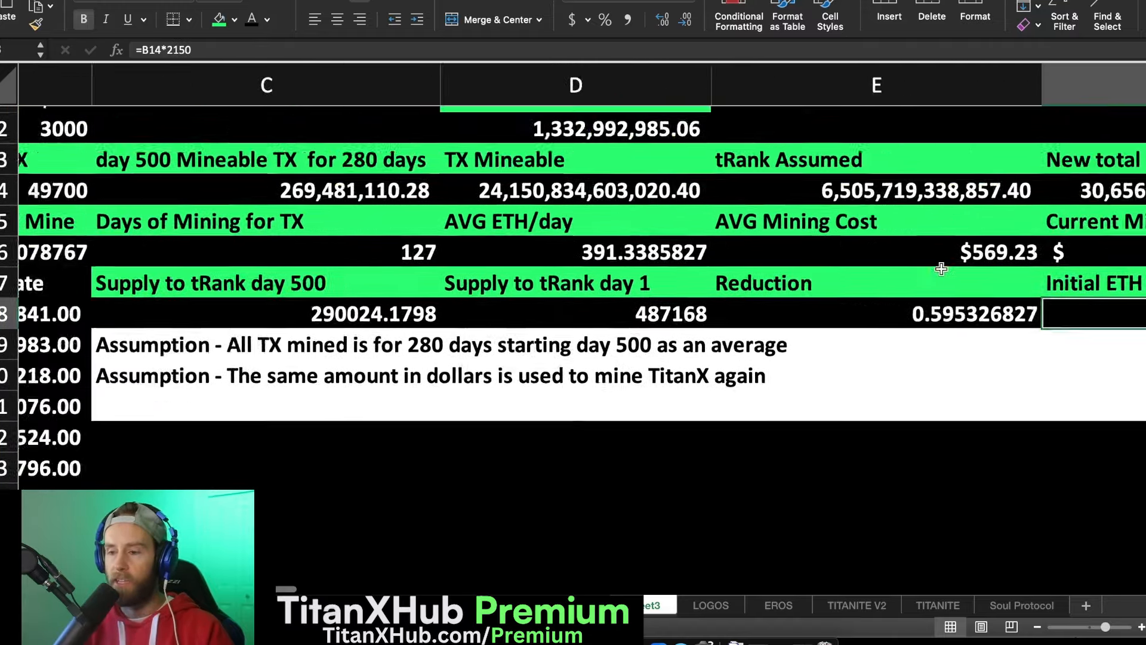
pyautogui.hscroll(-3)
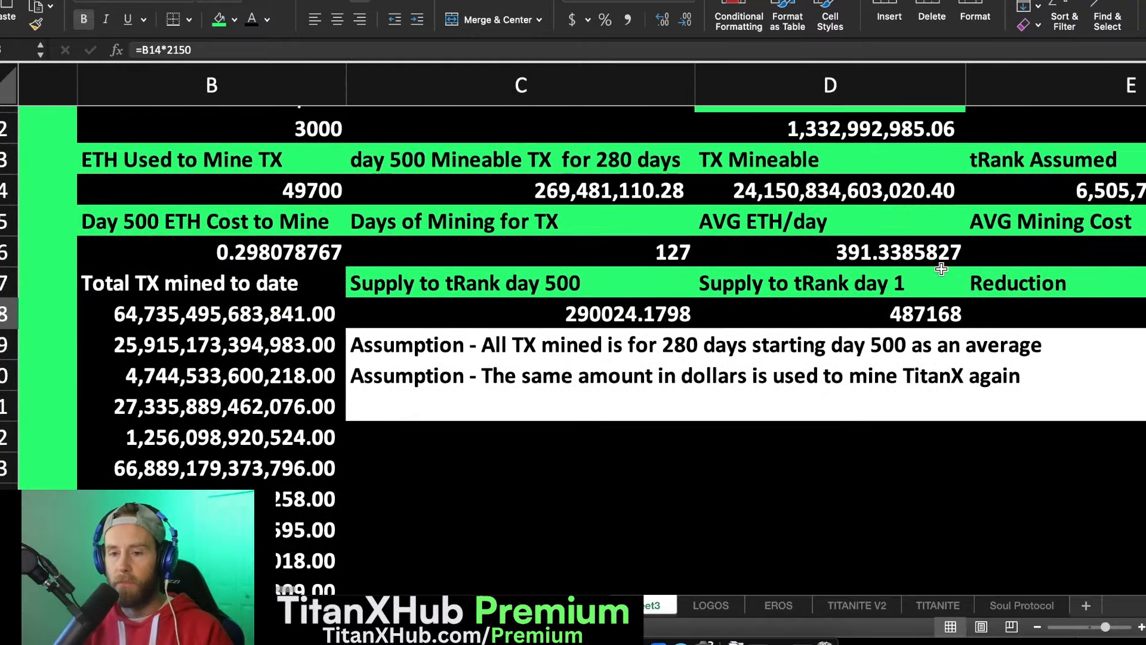
pyautogui.scroll(-3)
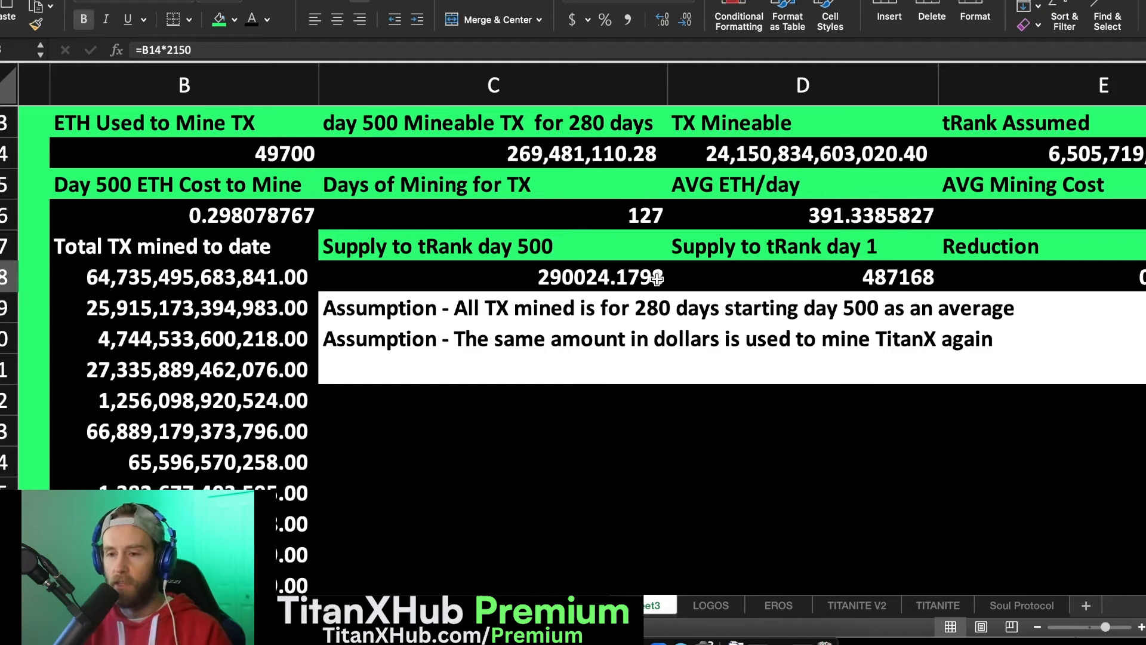
pyautogui.hscroll(3)
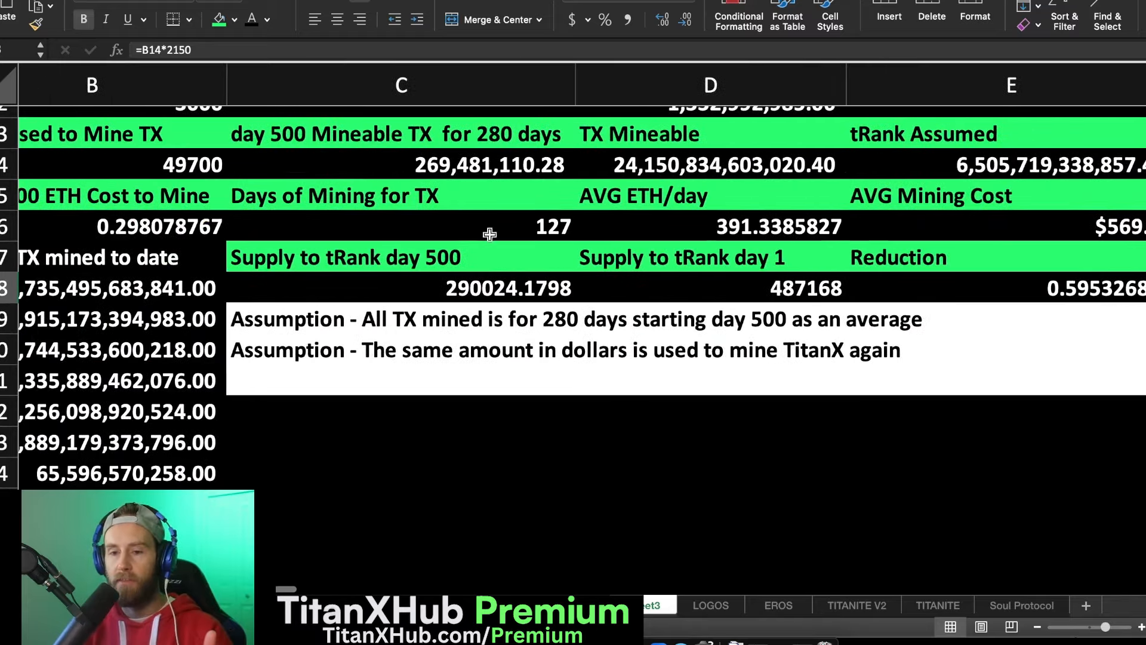
pyautogui.moveTo(398, 280)
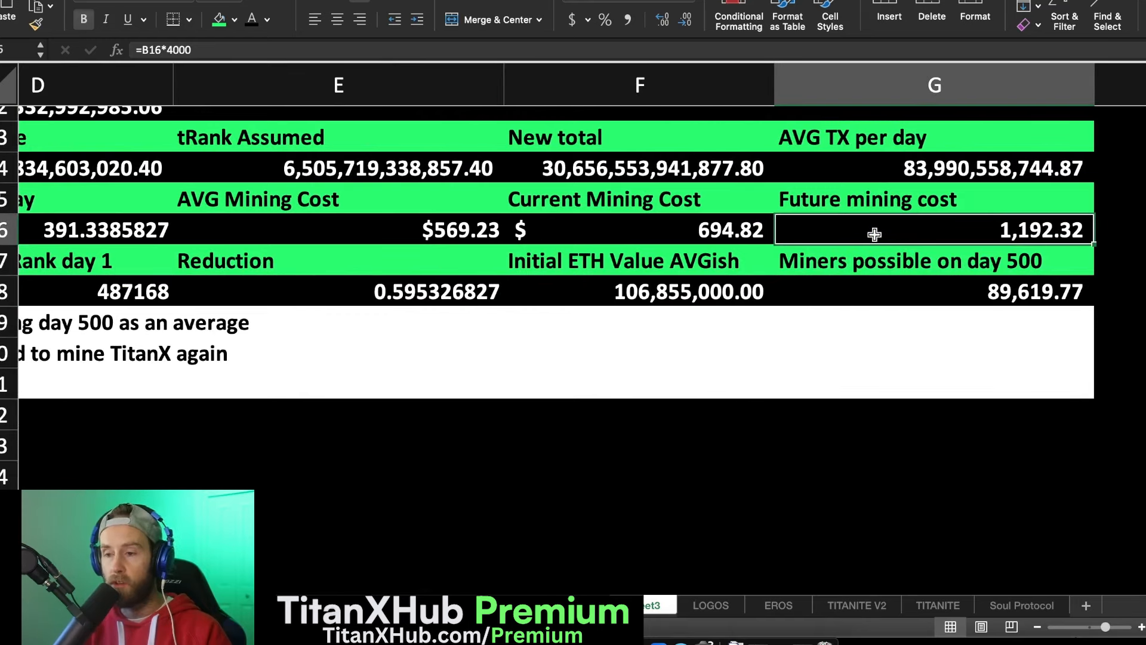
pyautogui.moveTo(810, 256)
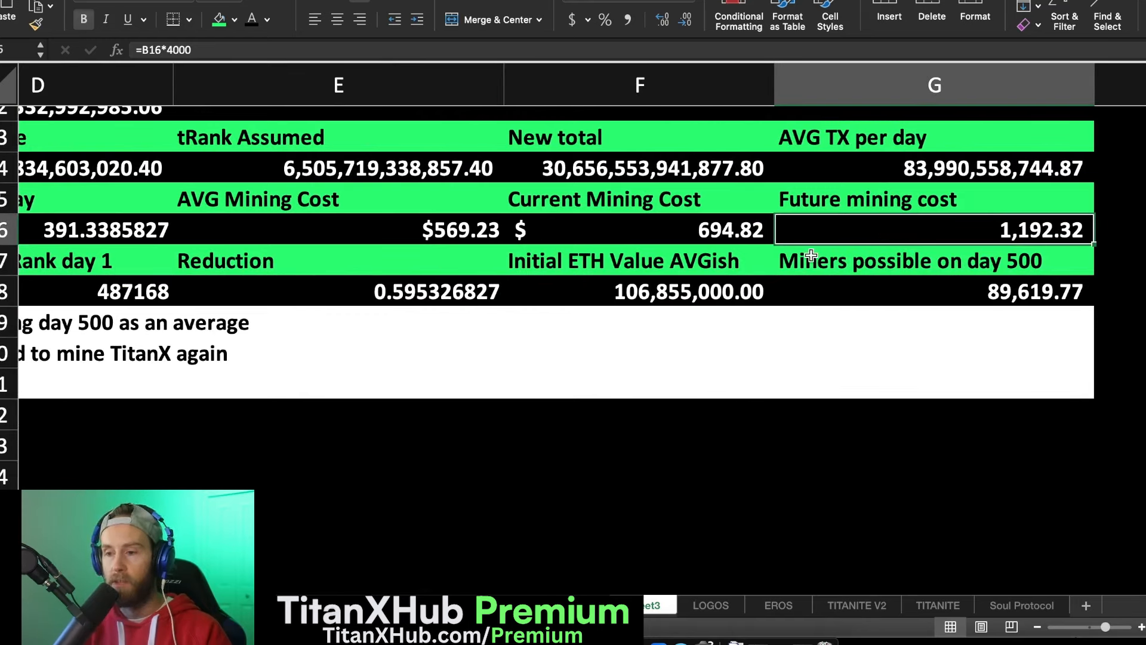
pyautogui.doubleClick(934, 230)
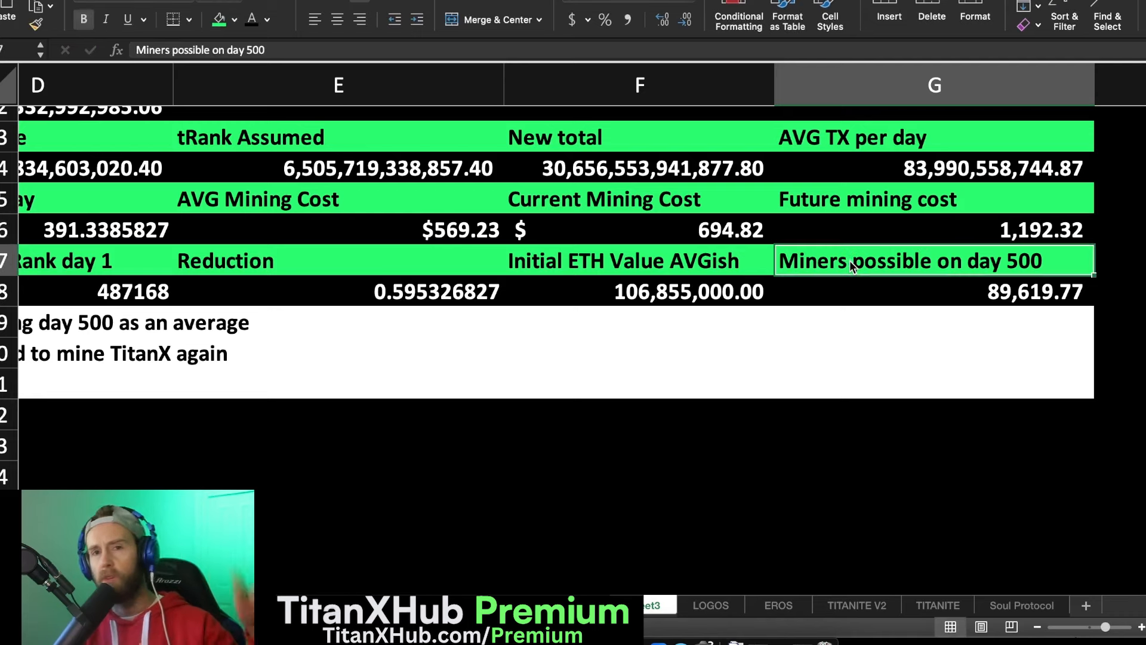
pyautogui.moveTo(861, 225)
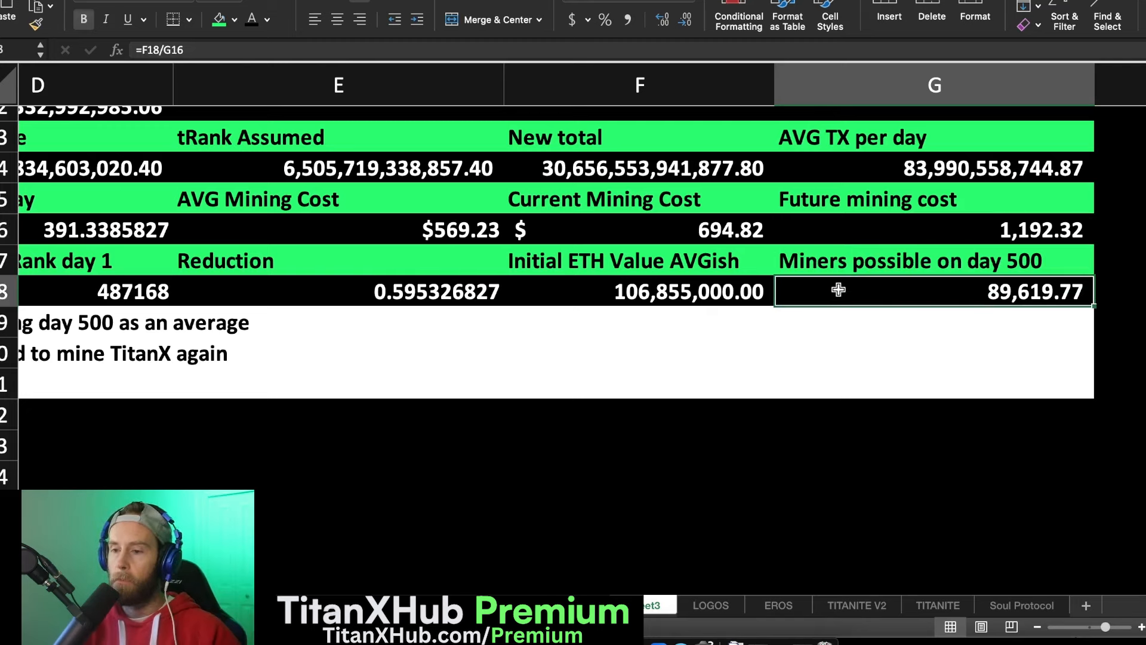
pyautogui.click(934, 230)
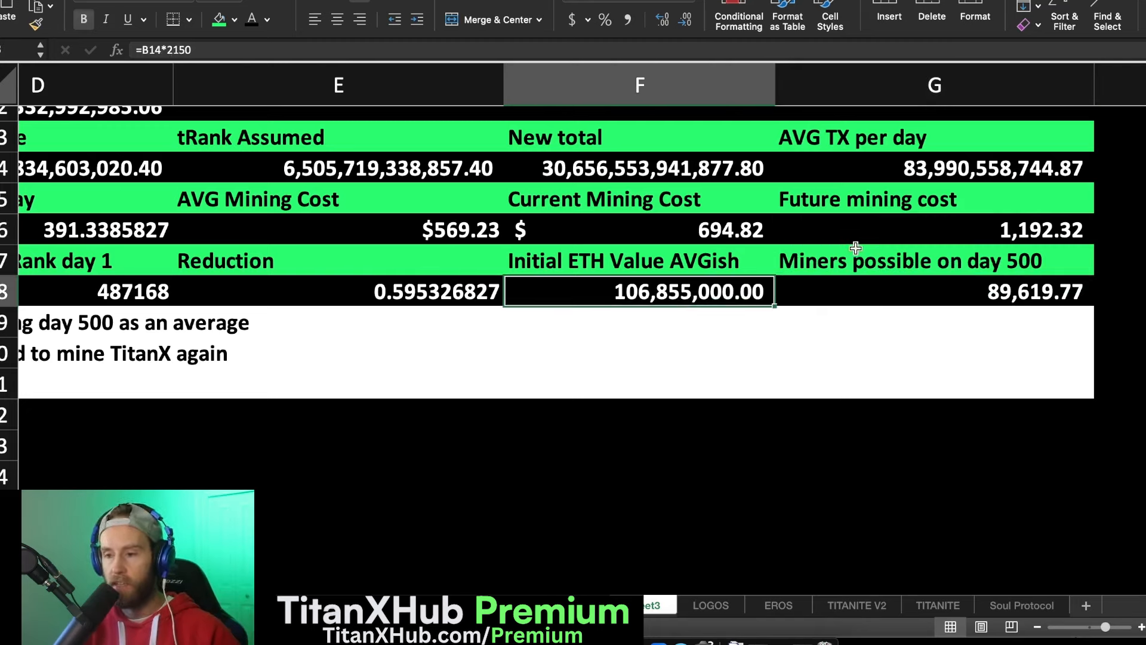
pyautogui.click(934, 292)
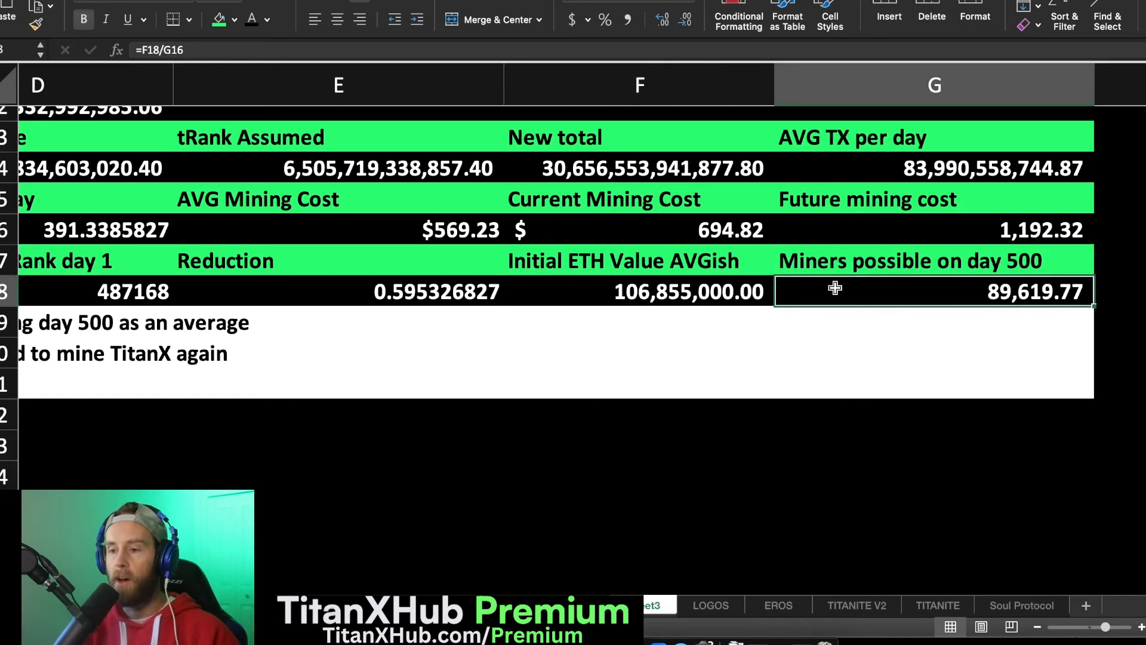
pyautogui.moveTo(842, 289)
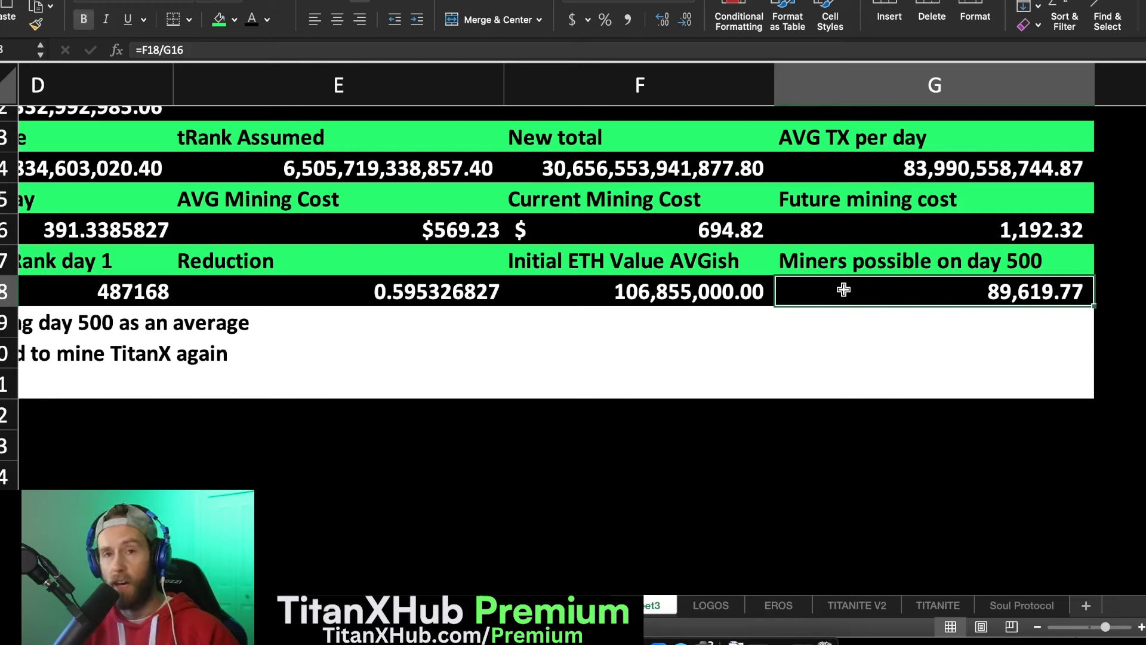
pyautogui.moveTo(862, 288)
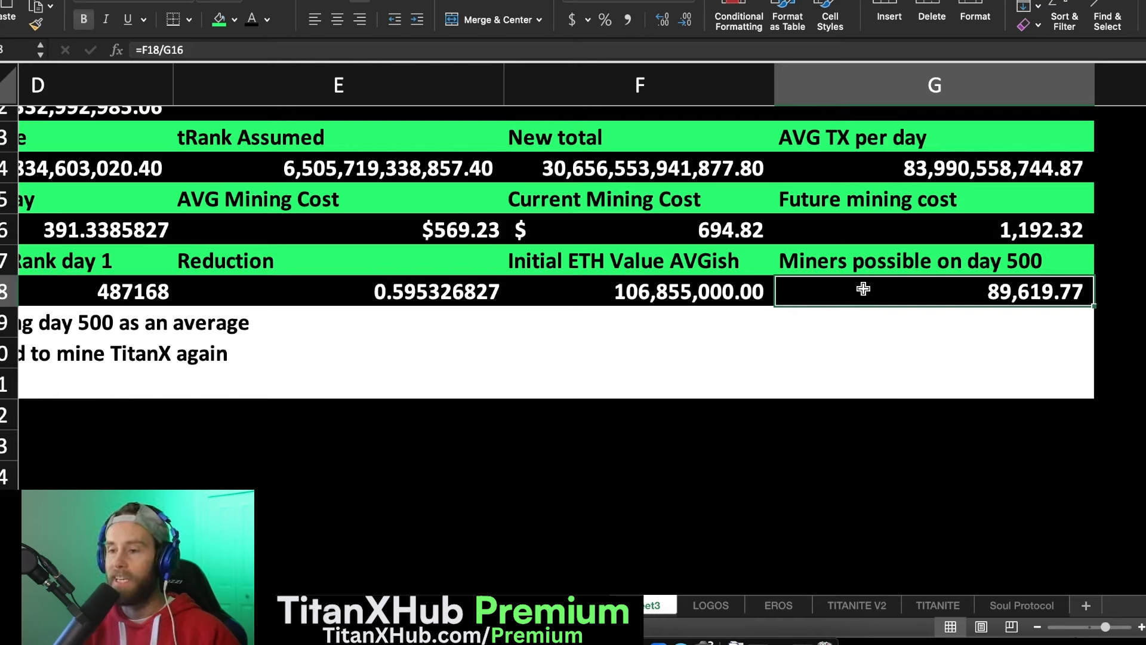
pyautogui.moveTo(849, 295)
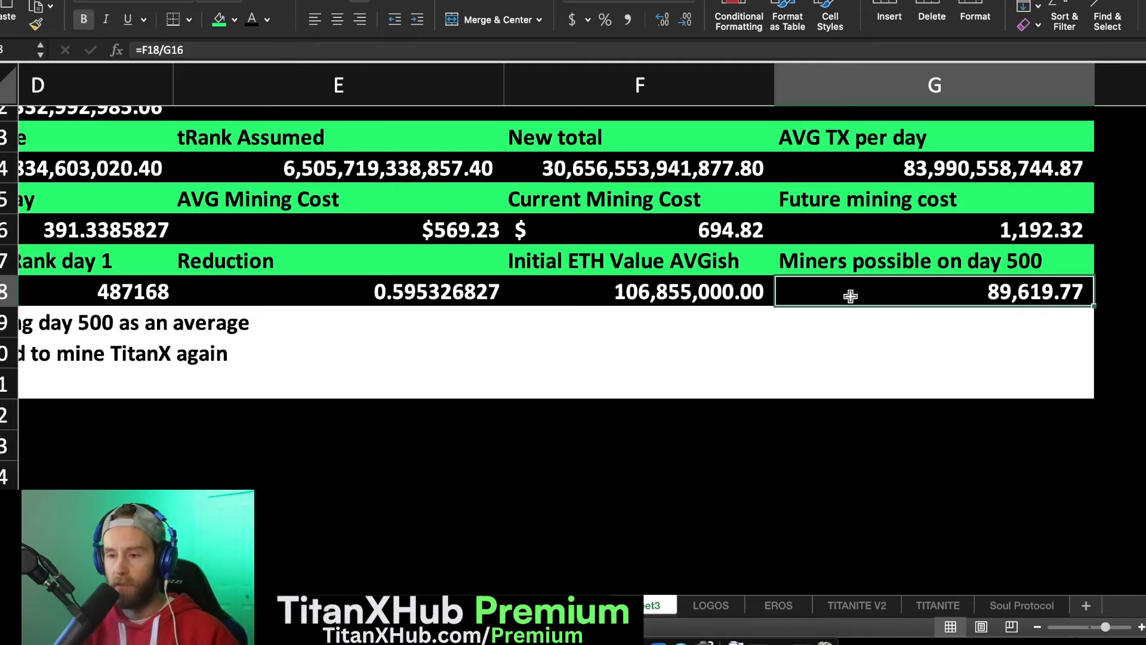
# Review the TX Mineable, tRank Assumed and total plus future supply formulas.
pyautogui.hscroll(-3)
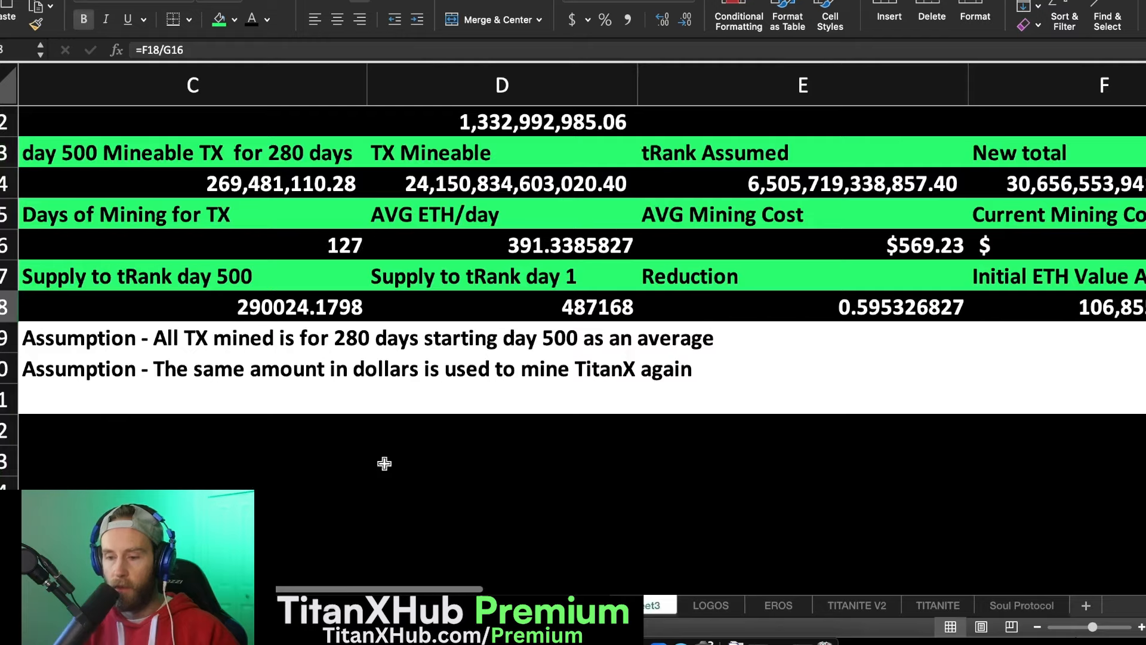
pyautogui.moveTo(511, 395)
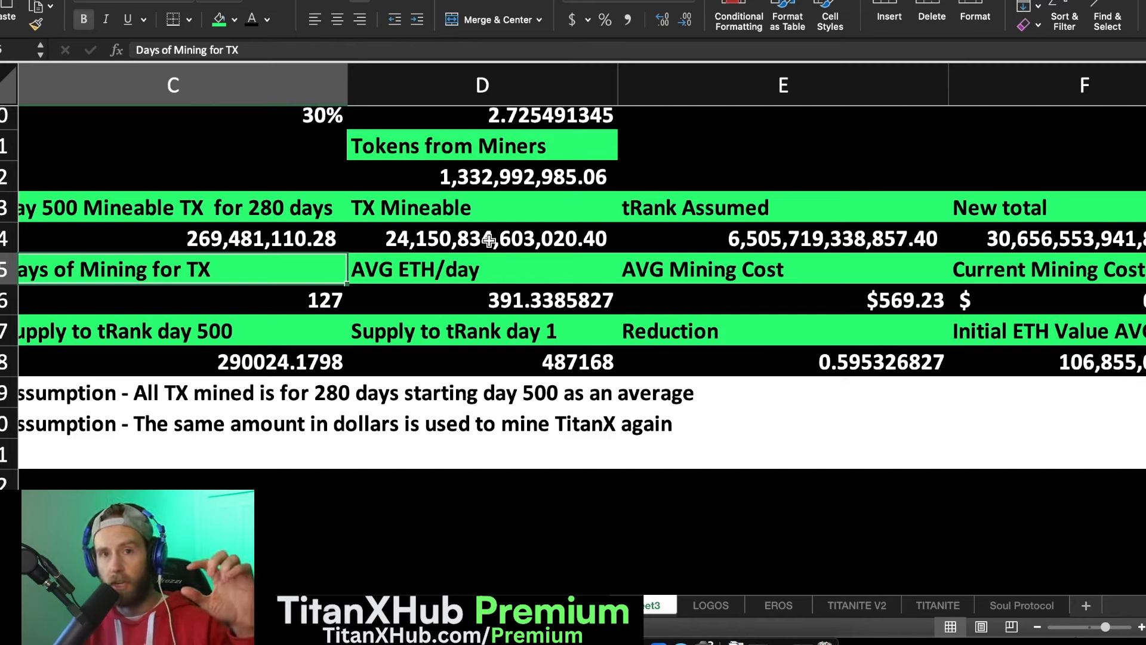
pyautogui.click(481, 238)
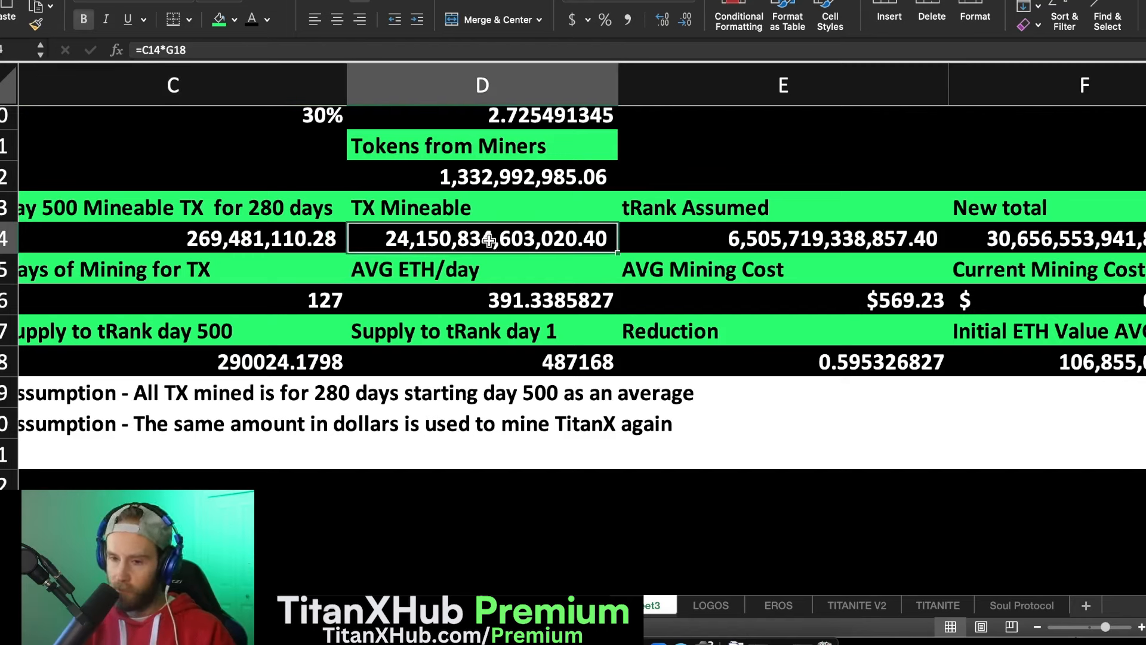
pyautogui.moveTo(530, 267)
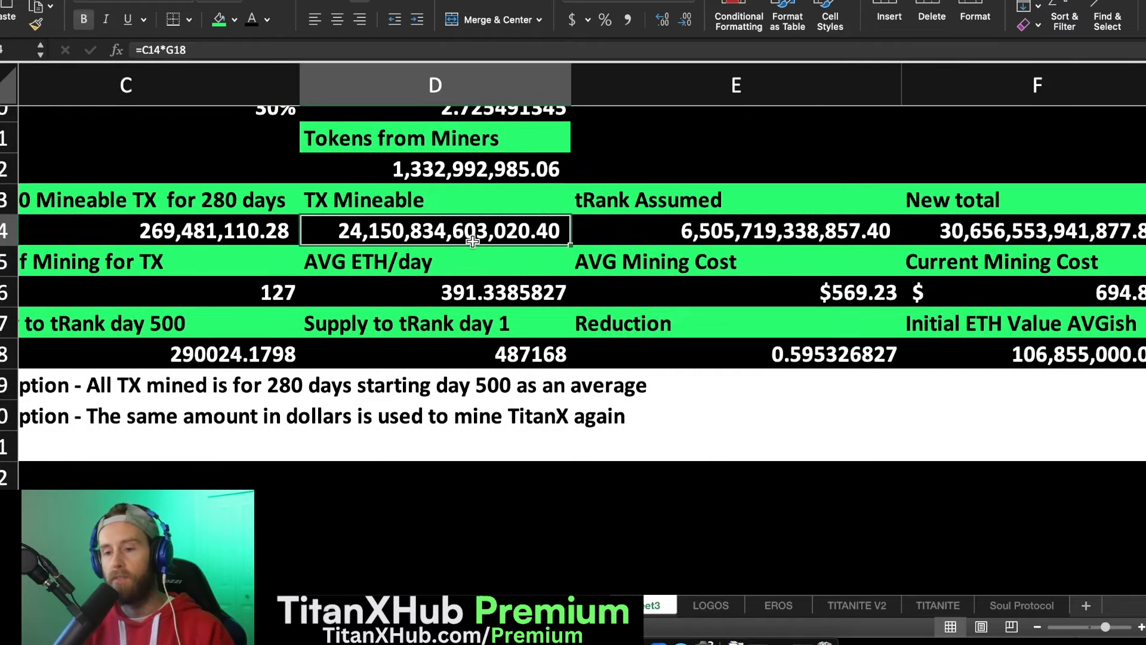
pyautogui.click(735, 230)
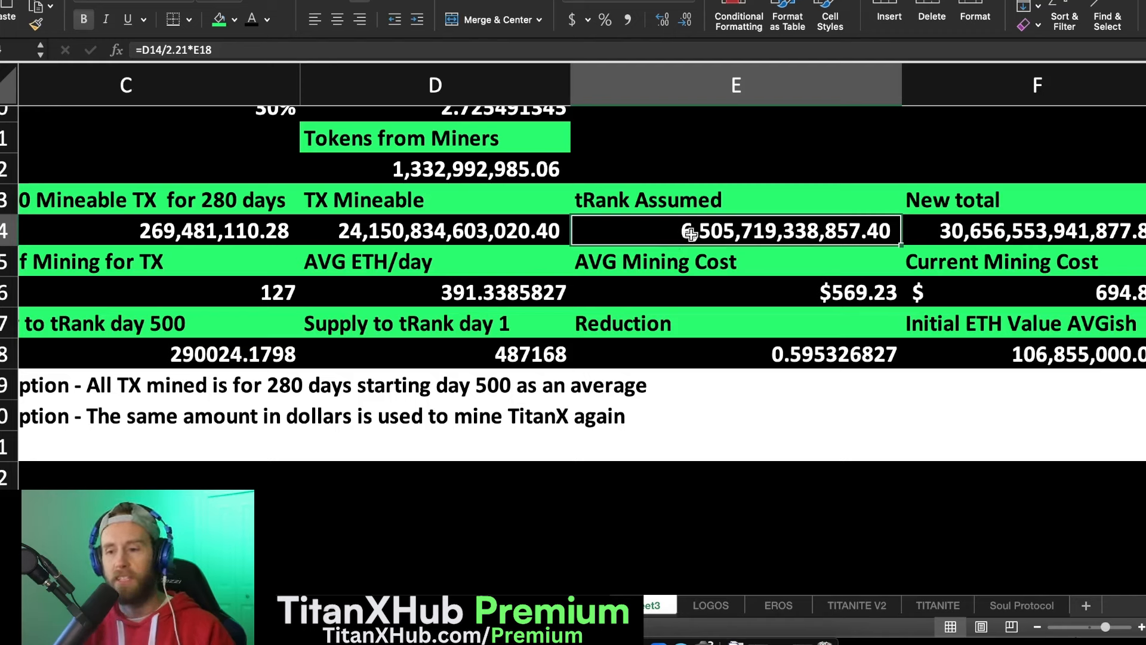
pyautogui.click(435, 230)
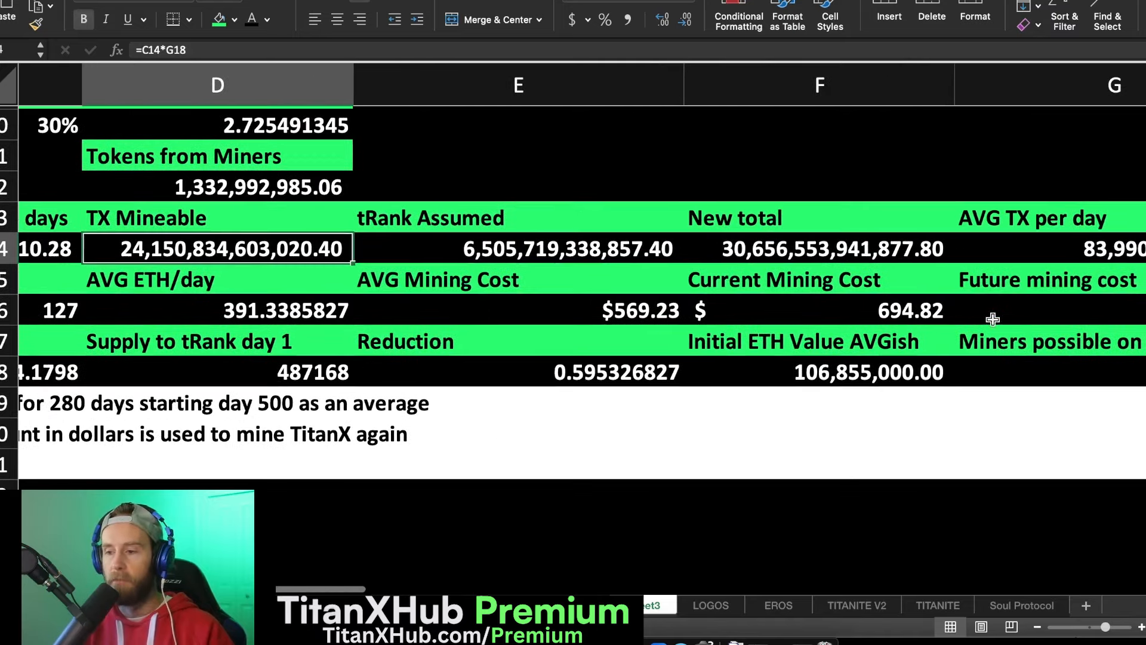
pyautogui.scroll(-3)
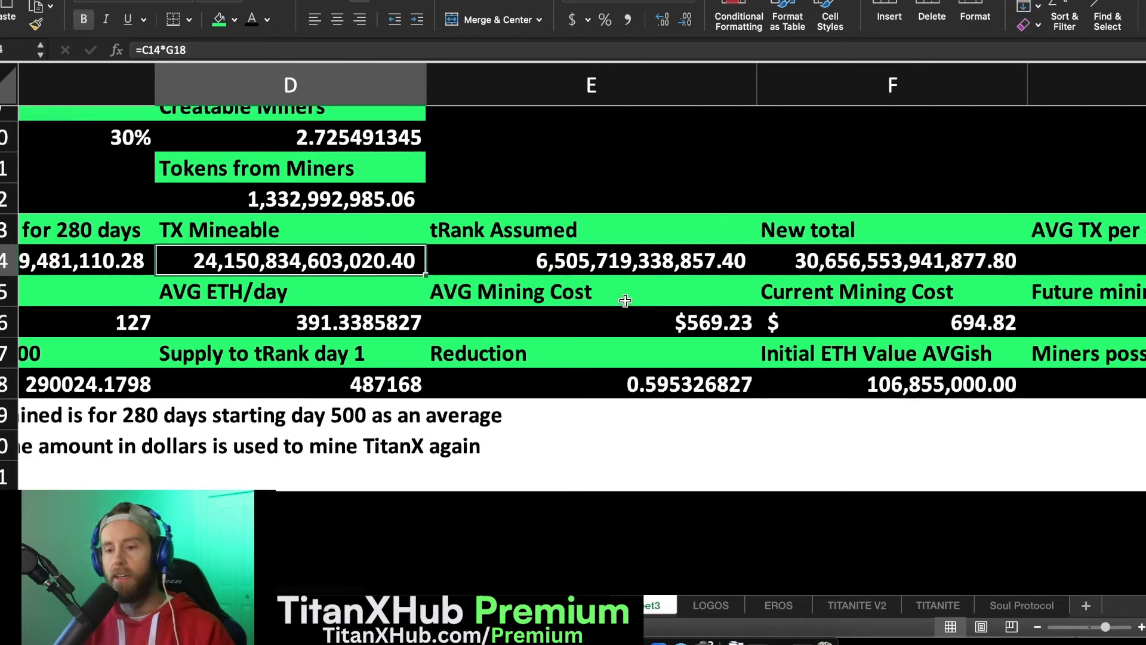
pyautogui.moveTo(683, 274)
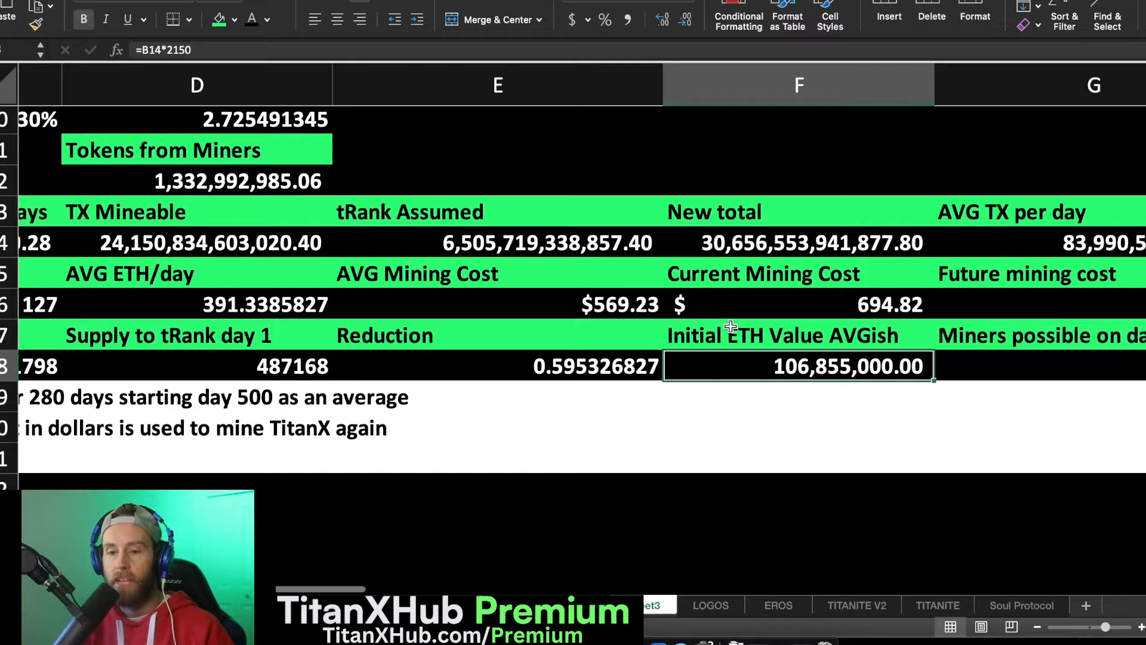
pyautogui.hscroll(-3)
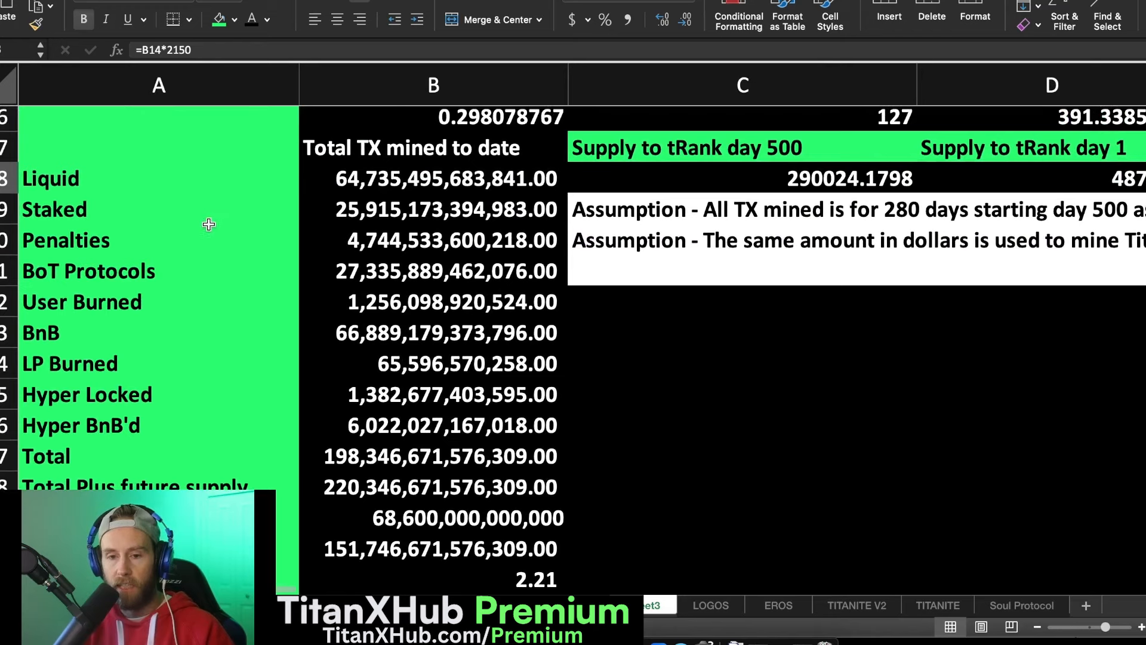
pyautogui.moveTo(203, 289)
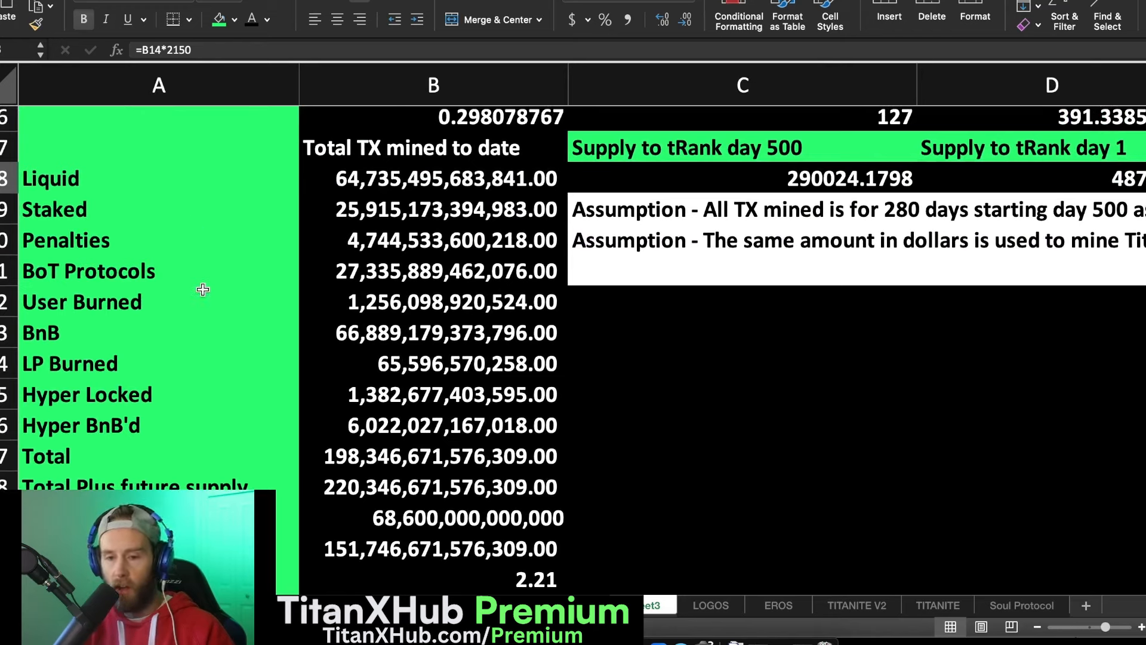
pyautogui.moveTo(312, 474)
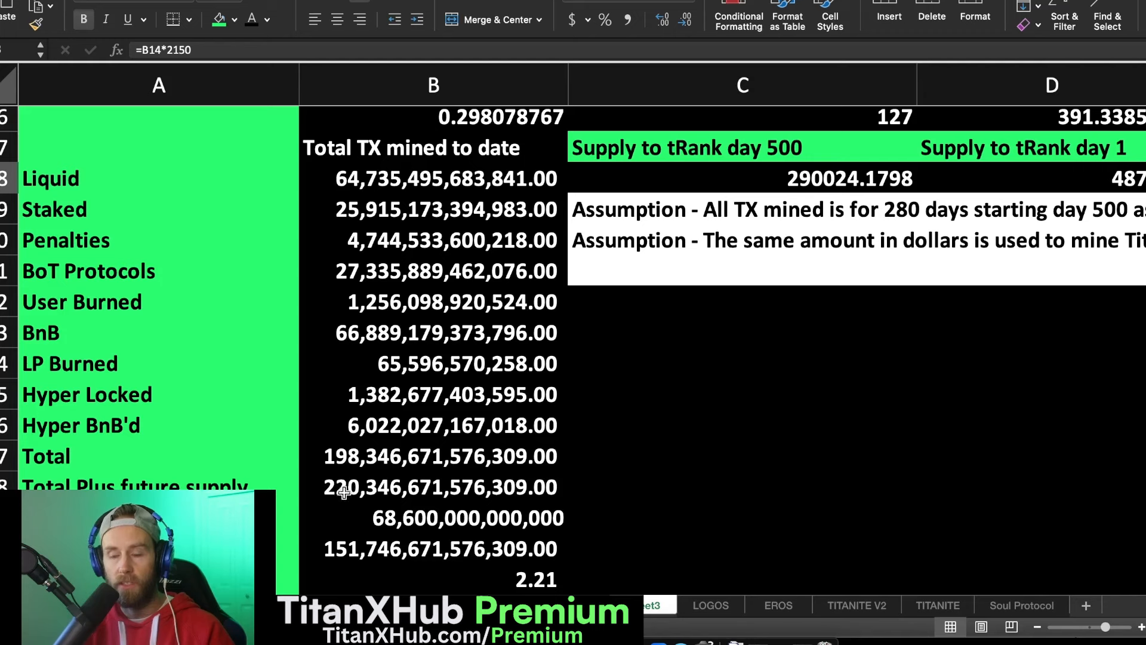
pyautogui.click(434, 487)
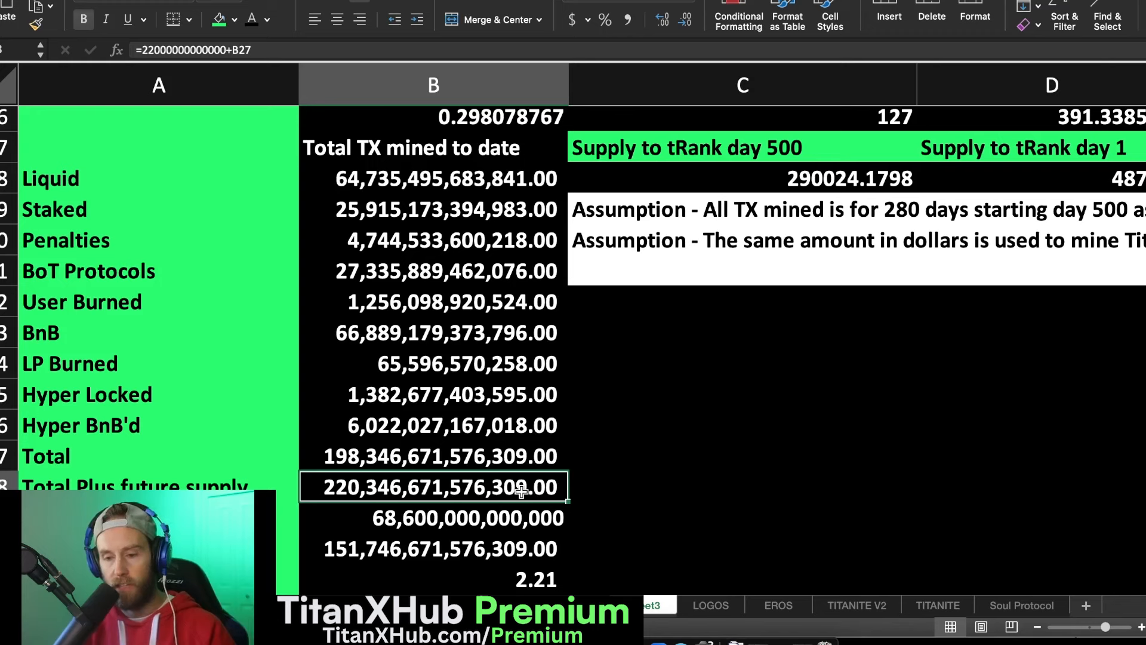
pyautogui.moveTo(453, 487)
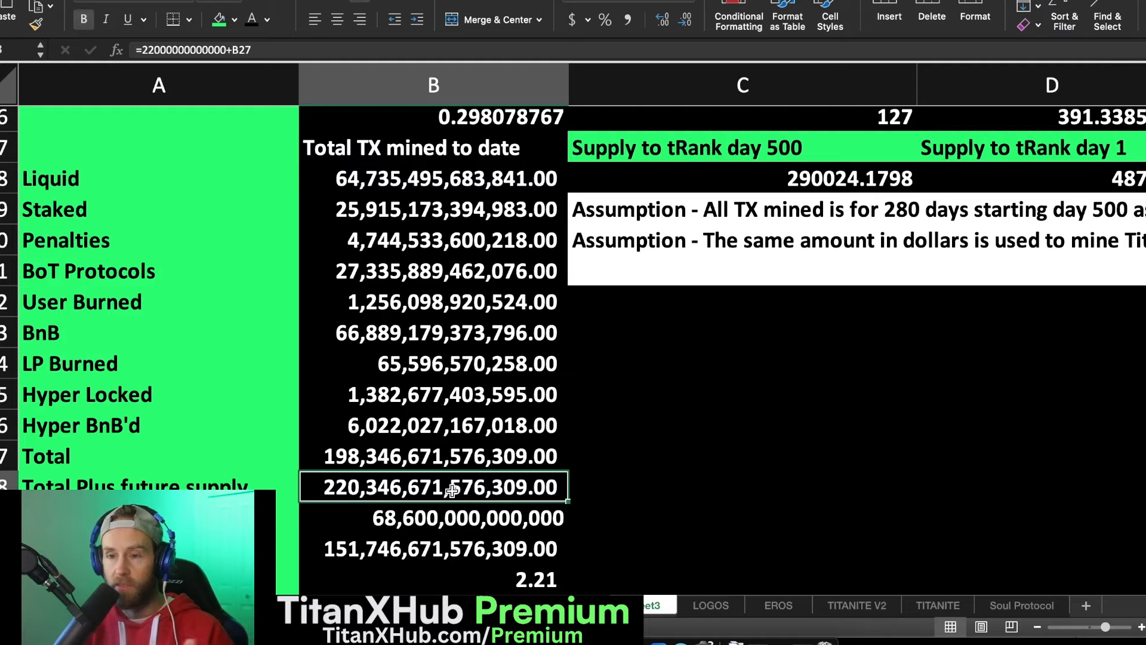
pyautogui.moveTo(562, 468)
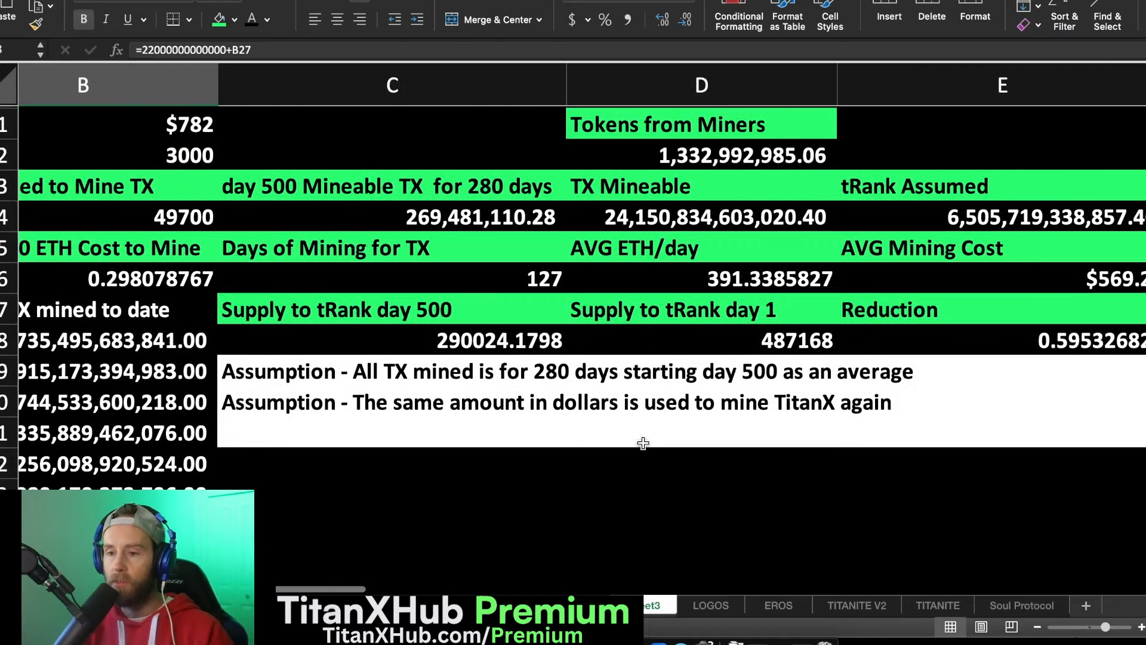
pyautogui.click(701, 216)
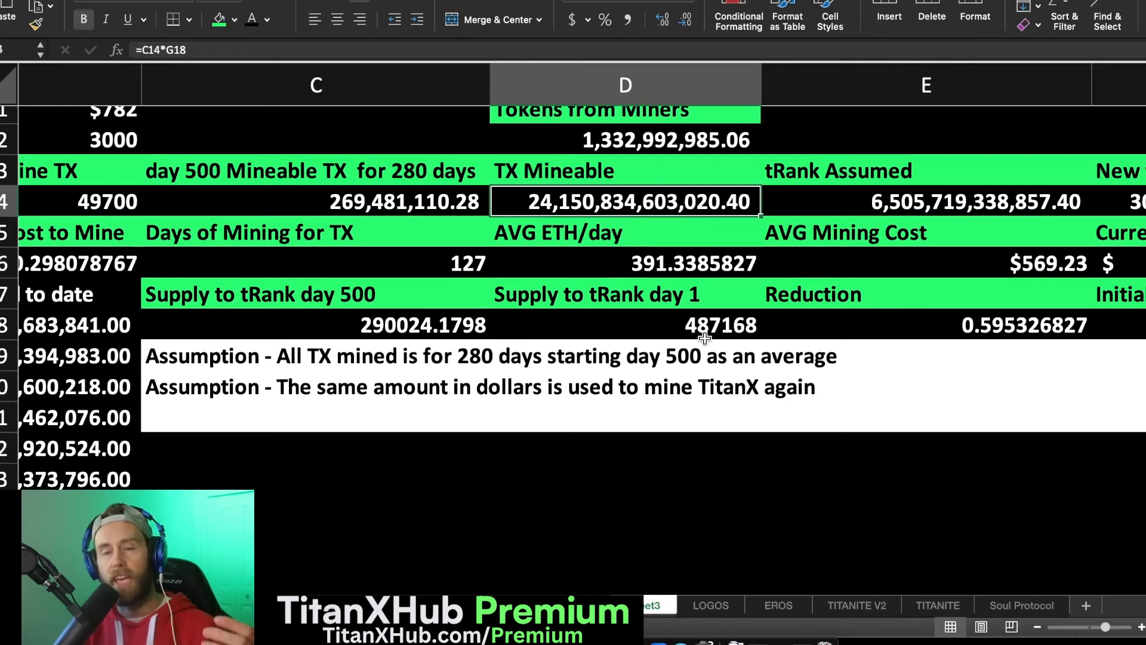
pyautogui.click(316, 232)
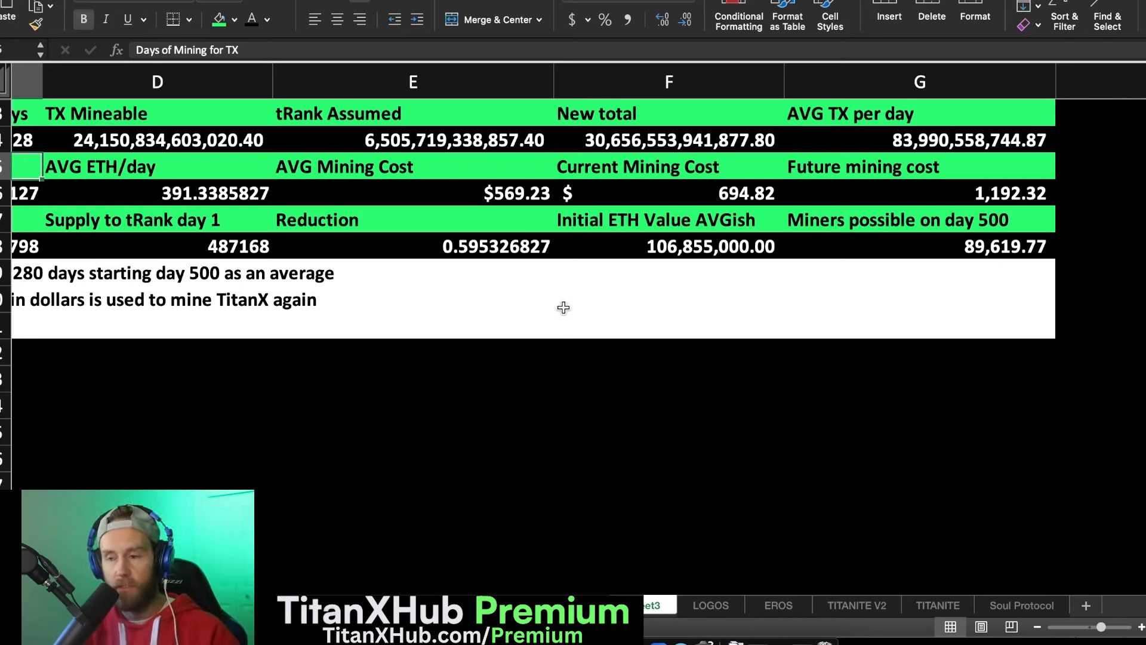
pyautogui.moveTo(435, 262)
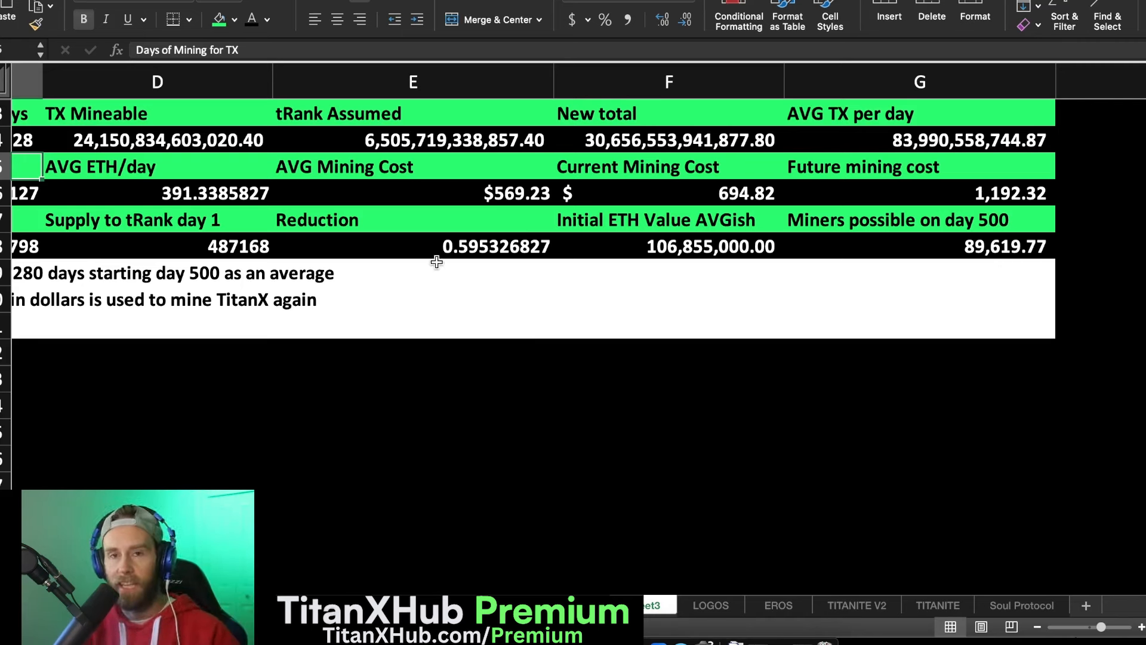
pyautogui.moveTo(597, 150)
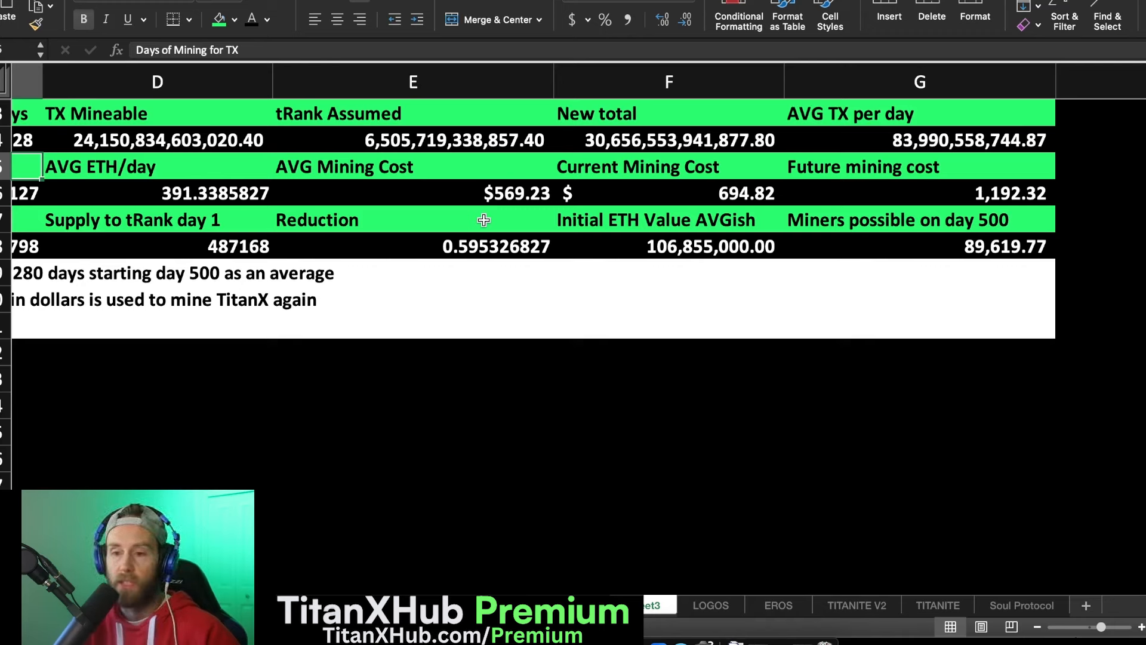
pyautogui.moveTo(651, 199)
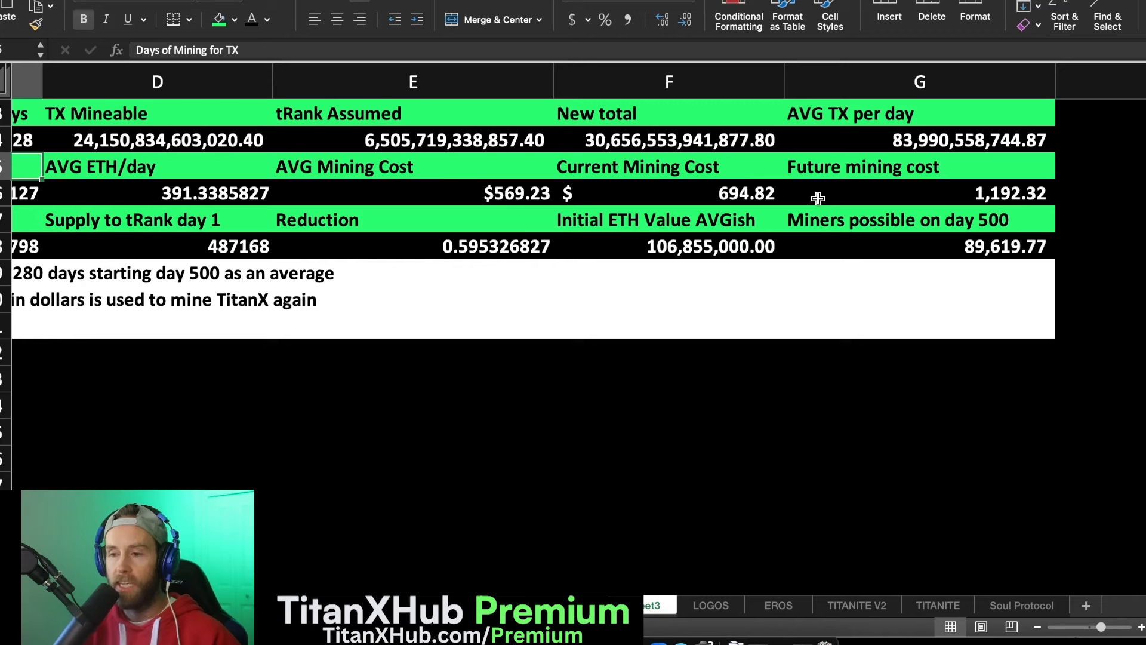
# Change G16's formula from =B16*4000 to =B16*7000, giving 2,086.55.
pyautogui.doubleClick(919, 192)
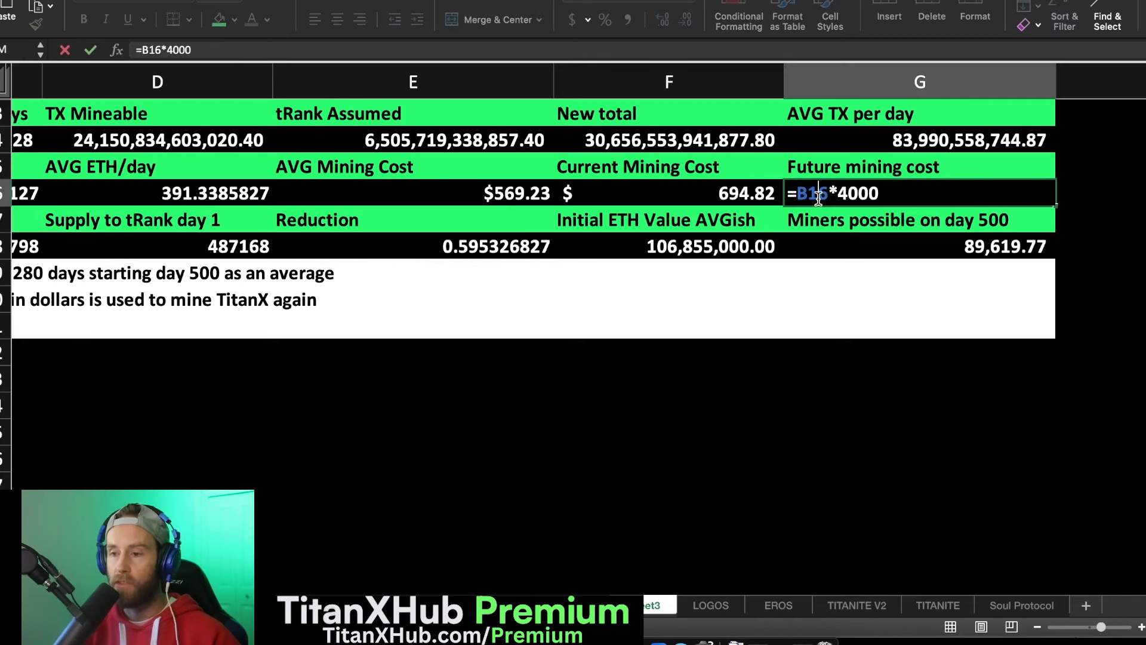
pyautogui.moveTo(888, 192)
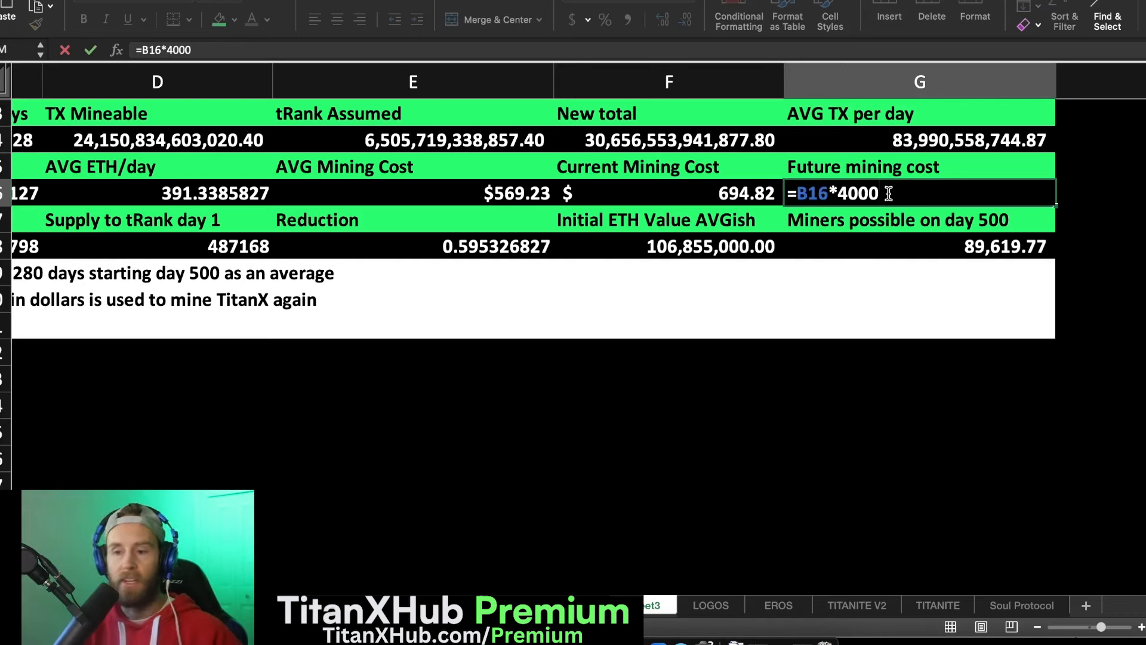
pyautogui.press('BackSpace')
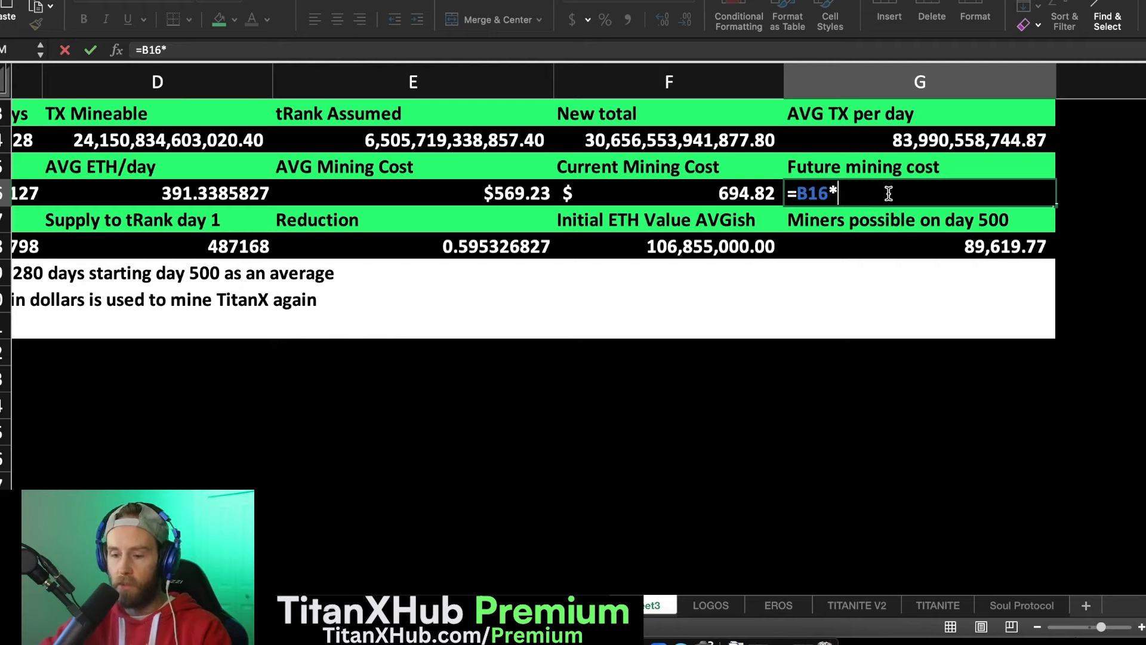
pyautogui.write('7000')
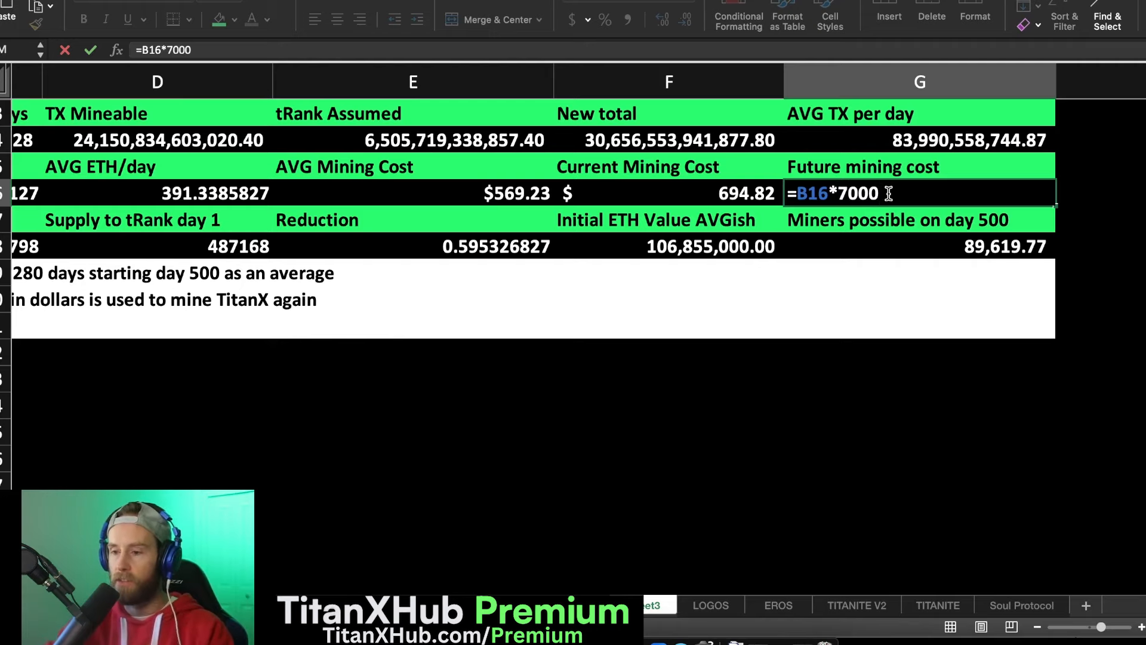
pyautogui.press('enter')
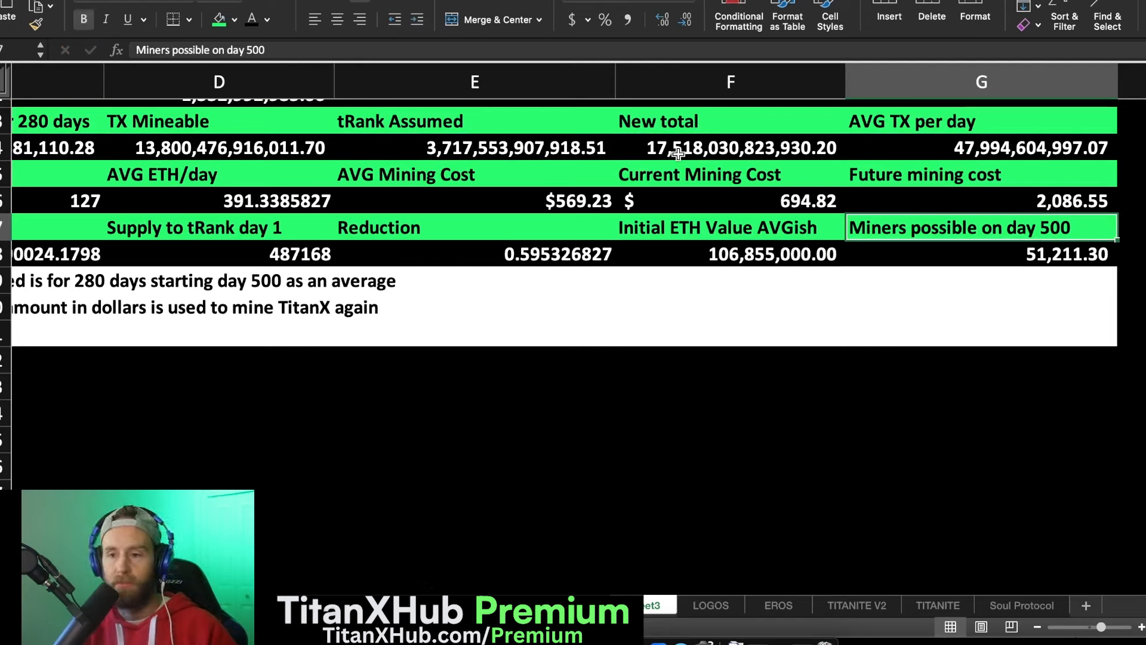
pyautogui.moveTo(658, 203)
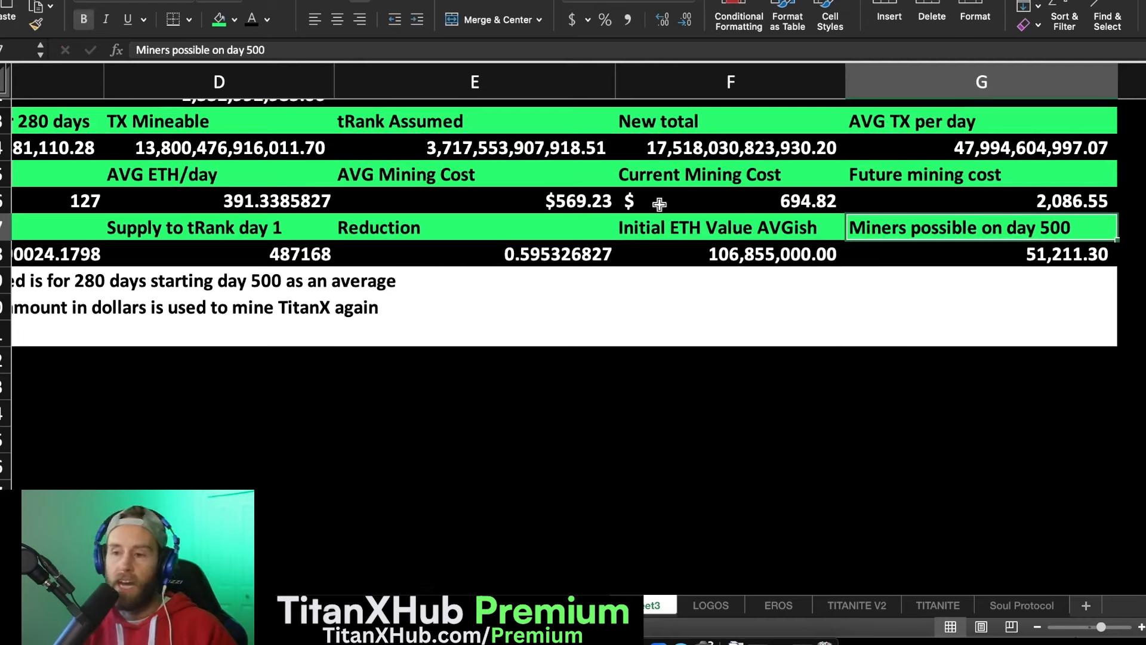
pyautogui.moveTo(723, 219)
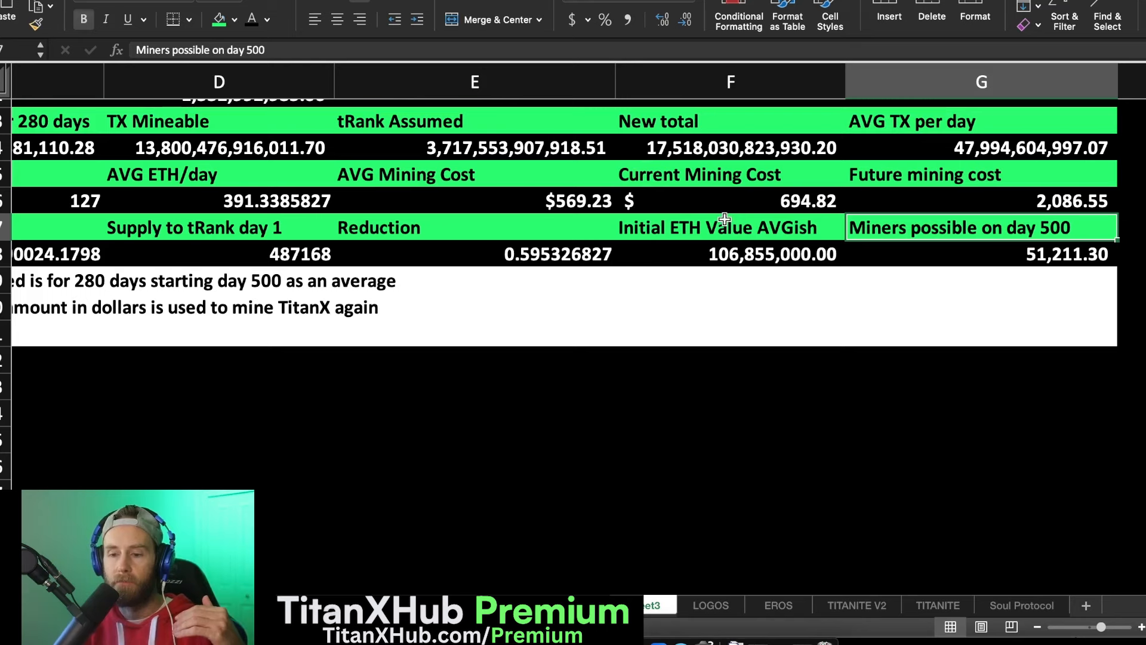
pyautogui.click(729, 254)
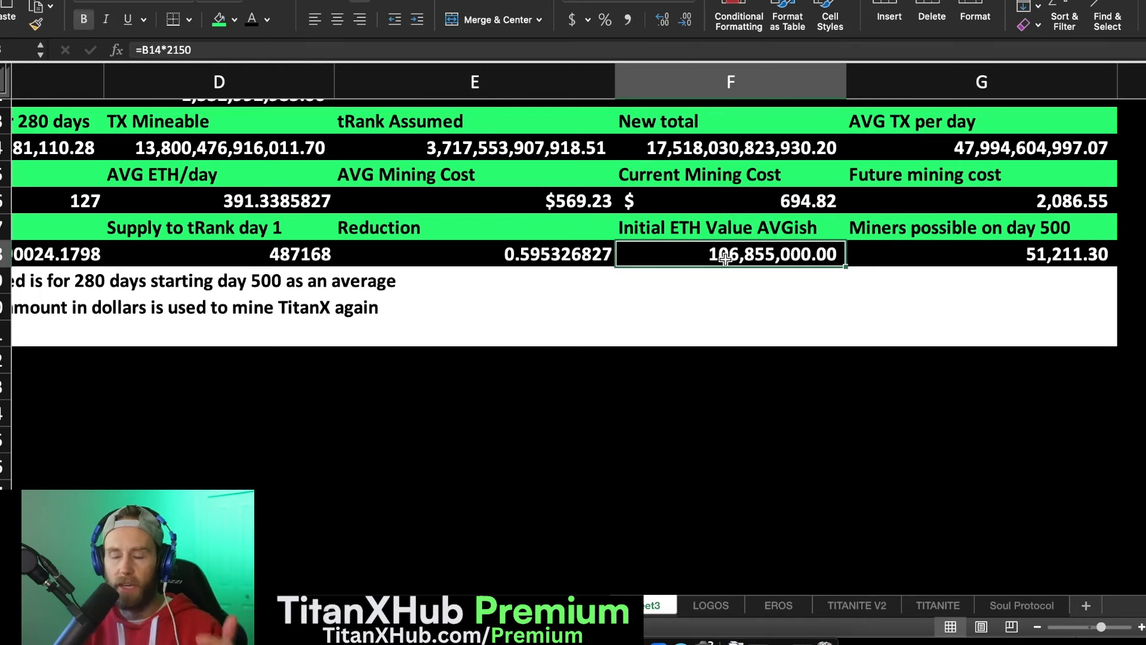
pyautogui.moveTo(778, 259)
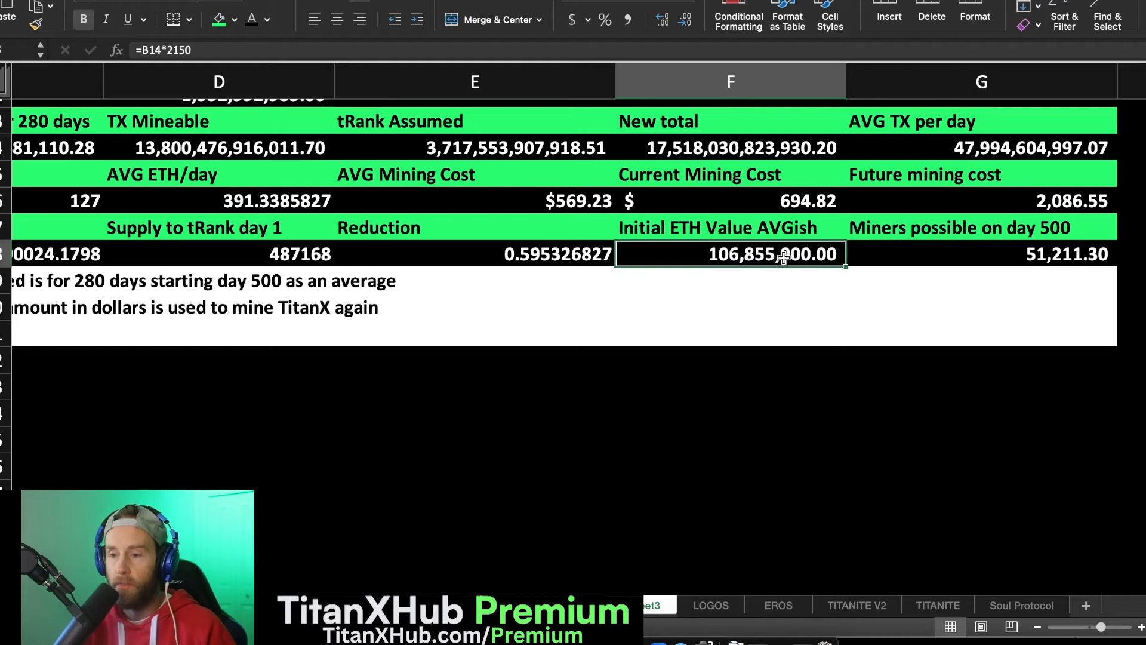
pyautogui.moveTo(835, 218)
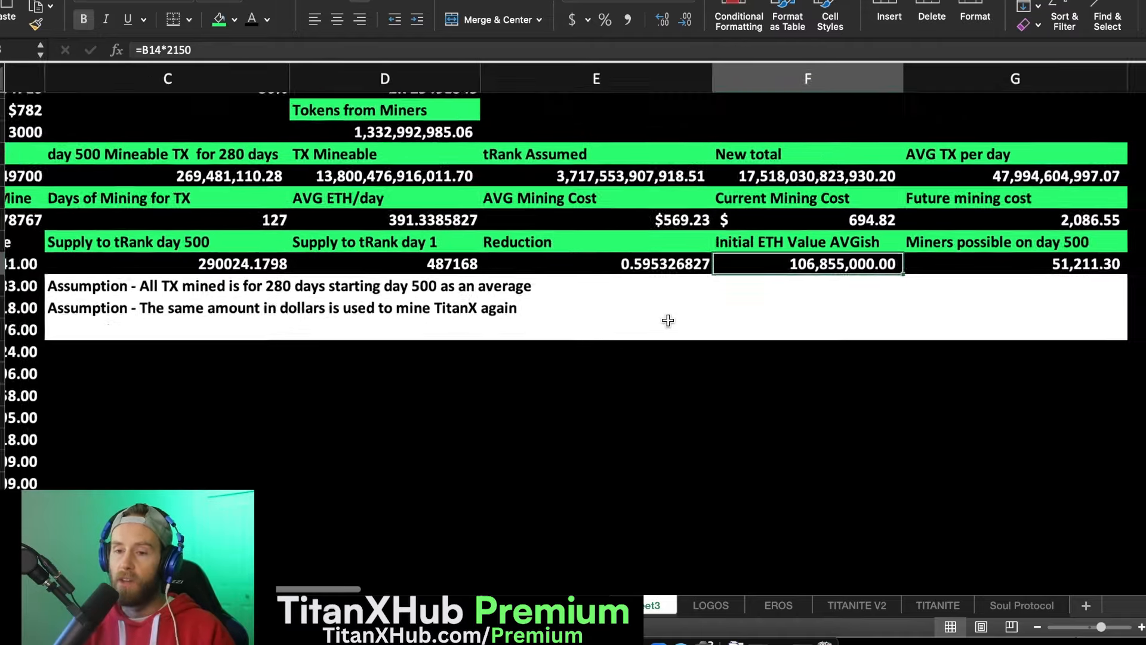
pyautogui.hscroll(-3)
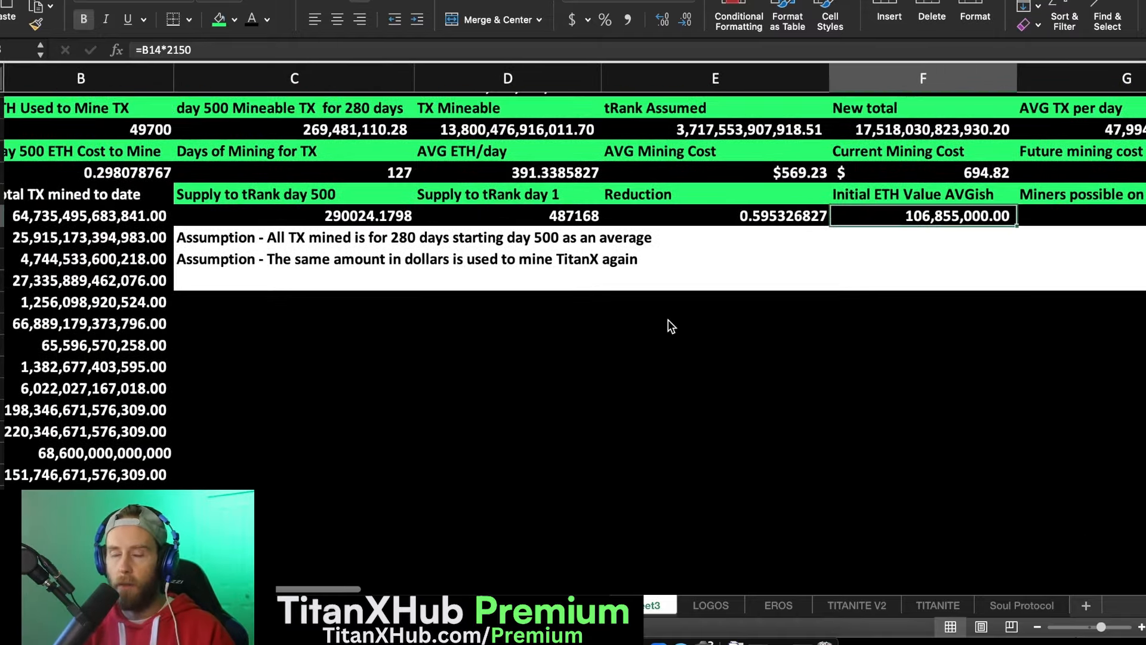